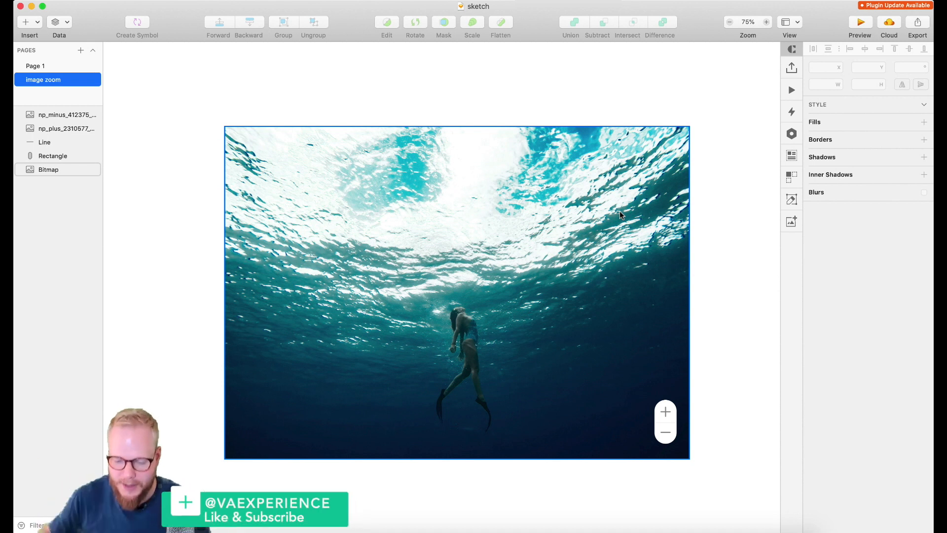
{"action": "mouse_move", "coordinate": [550, 340]}
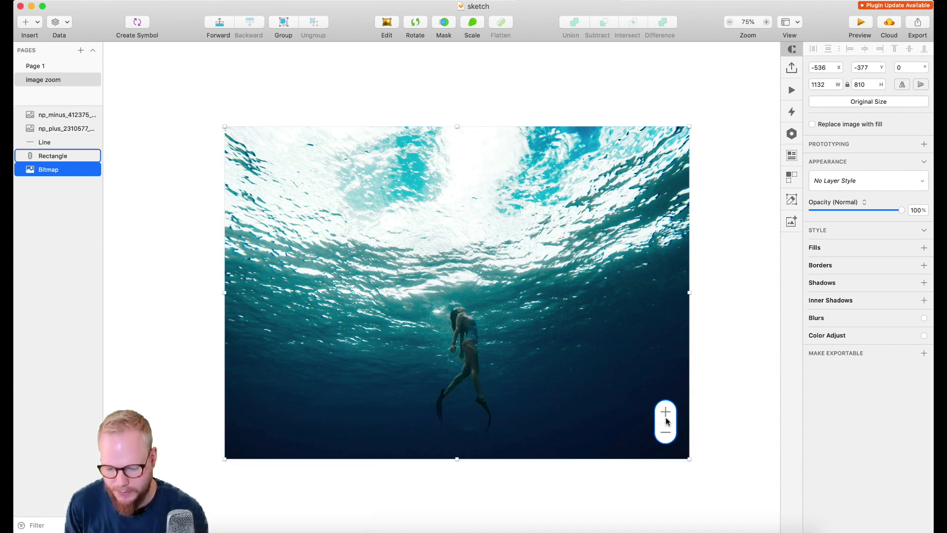
Select the underwater image with its zoom controls in Sketch for copying into Axure.
{"action": "left_click", "coordinate": [665, 437]}
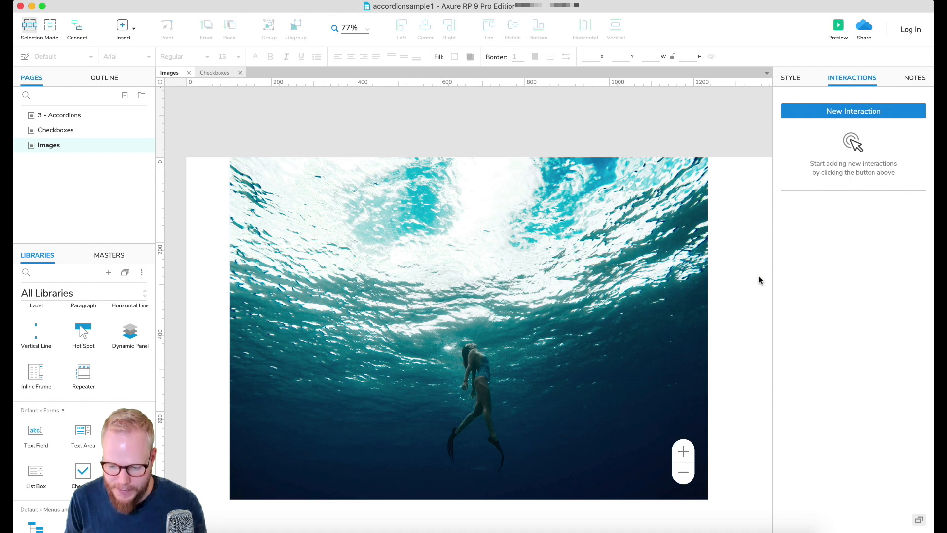
Make the zoom controls a dynamic panel named ++ZoomControls.
{"action": "left_click", "coordinate": [468, 329]}
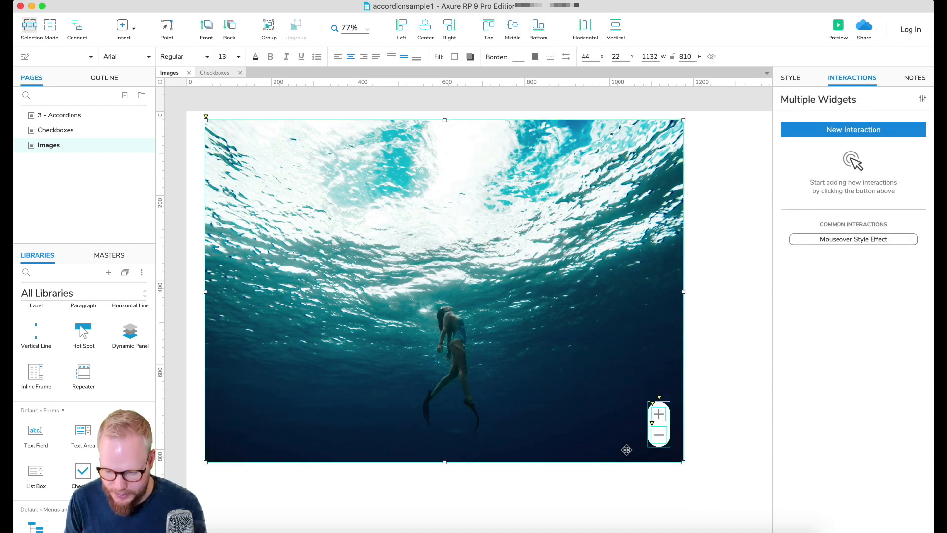
{"action": "right_click", "coordinate": [658, 423]}
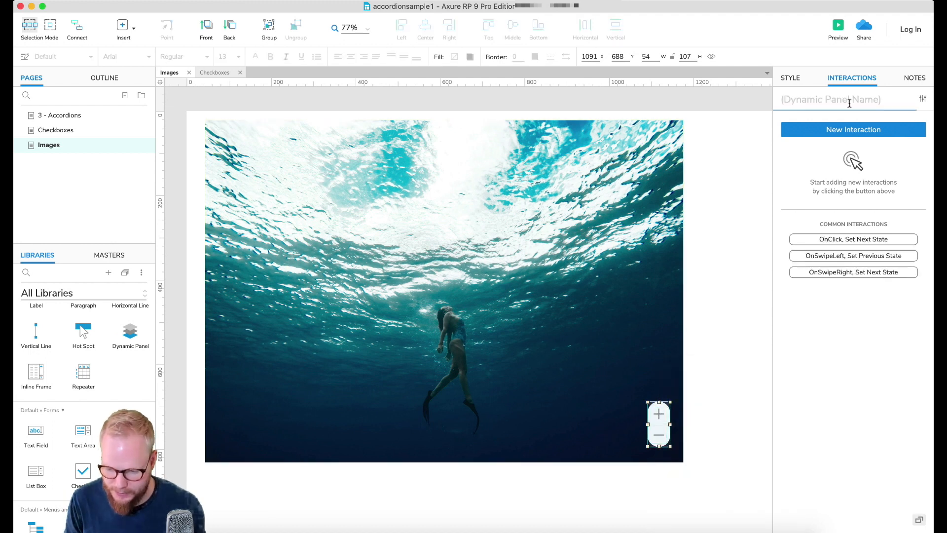
{"action": "type", "text": "++Z"}
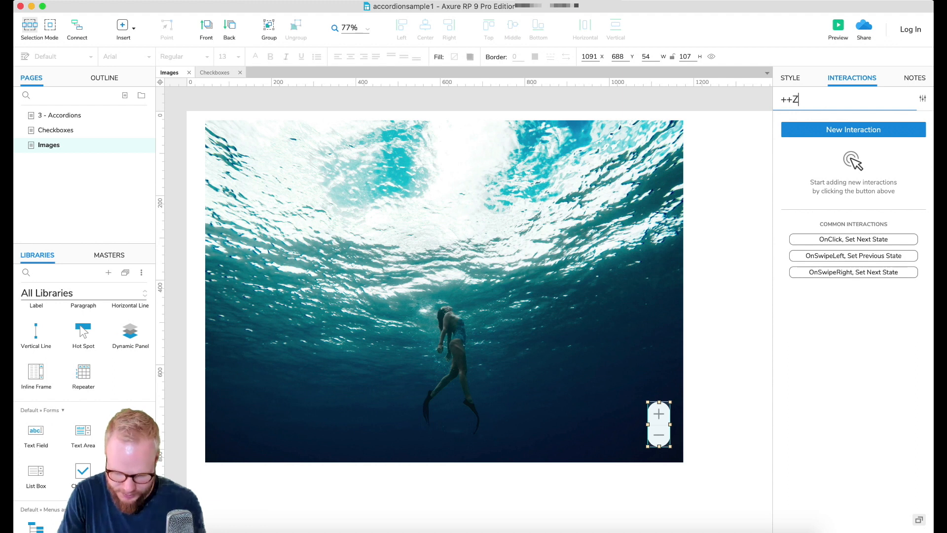
{"action": "type", "text": "oomCo"}
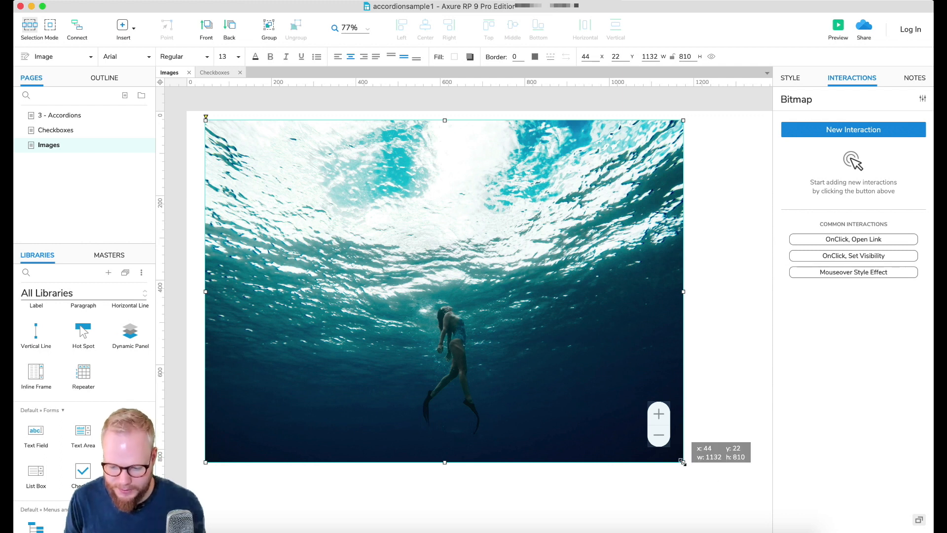
Shrink the underwater image so the zoom controls sit at its lower right.
{"action": "left_click_drag", "start_coordinate": [682, 461], "coordinate": [389, 279]}
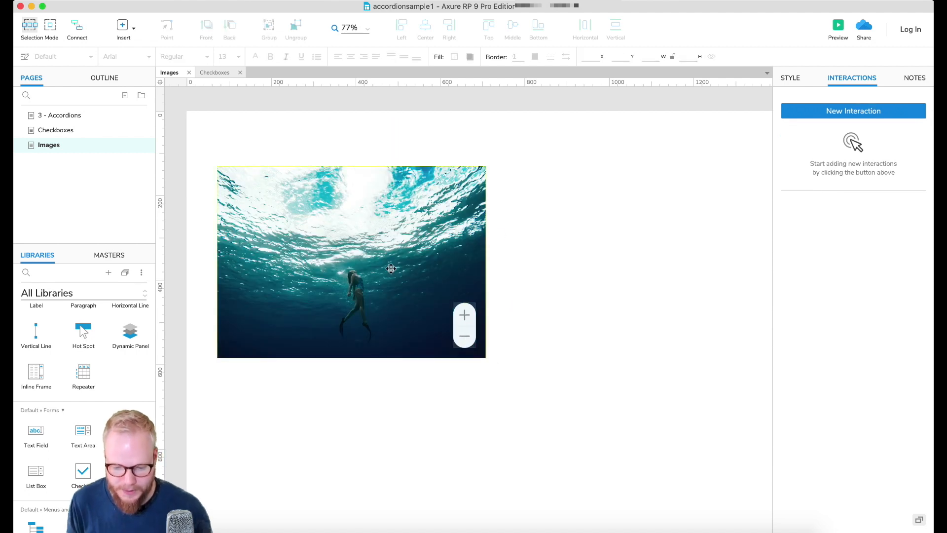
{"action": "mouse_move", "coordinate": [367, 225]}
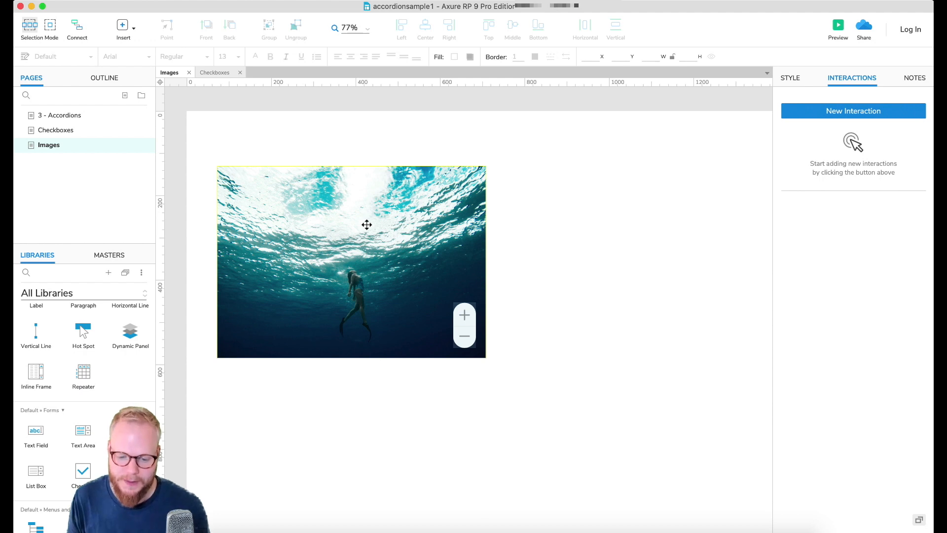
{"action": "left_click", "coordinate": [350, 261]}
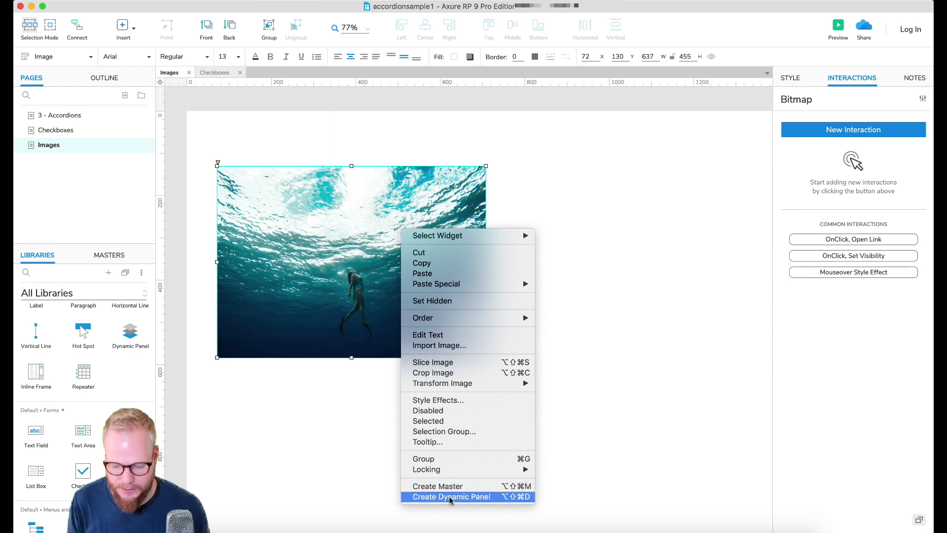
Make the underwater image a dynamic panel named ++PicContainer.
{"action": "left_click", "coordinate": [450, 496]}
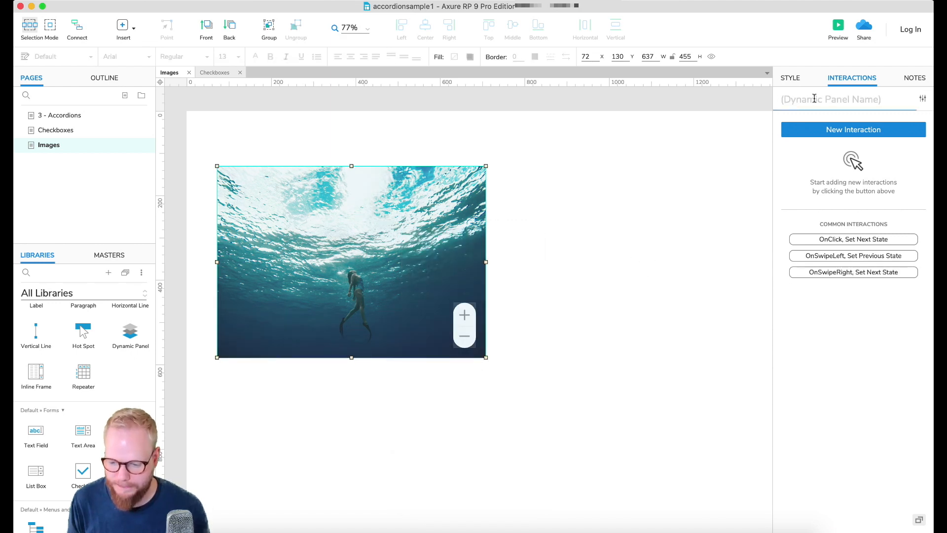
{"action": "type", "text": "++Co"}
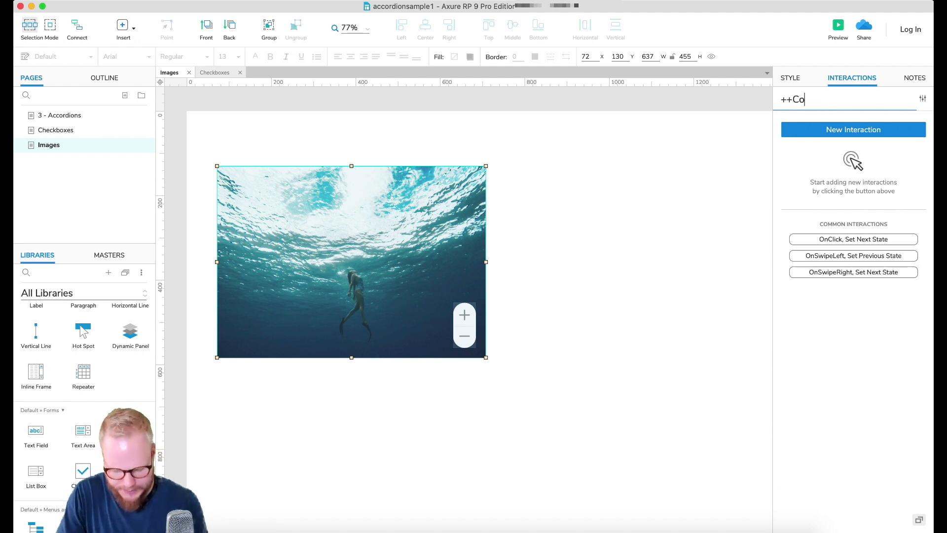
{"action": "type", "text": "PicContainer"}
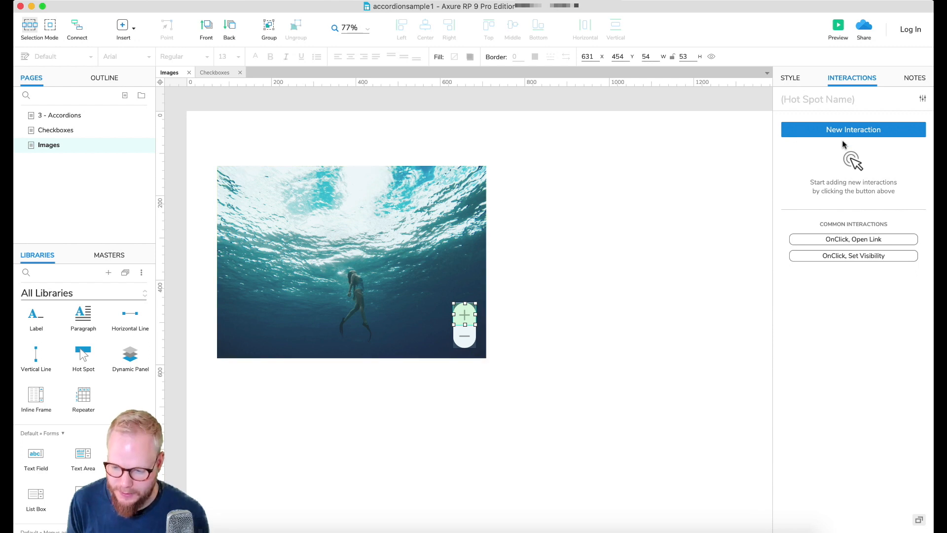
Add an OnClick Set Size action to the plus hot spot targeting Bitmap.
{"action": "left_click", "coordinate": [852, 129]}
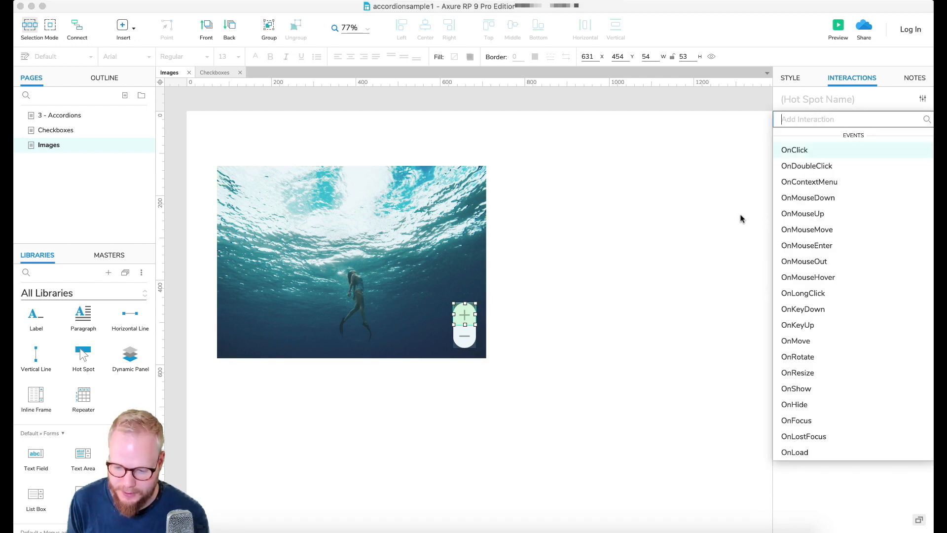
{"action": "left_click", "coordinate": [794, 149]}
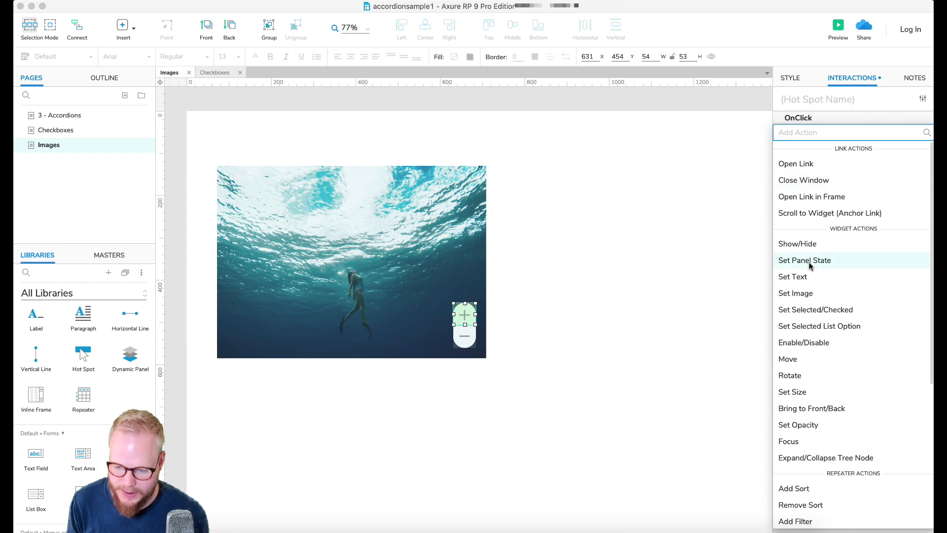
{"action": "mouse_move", "coordinate": [804, 308]}
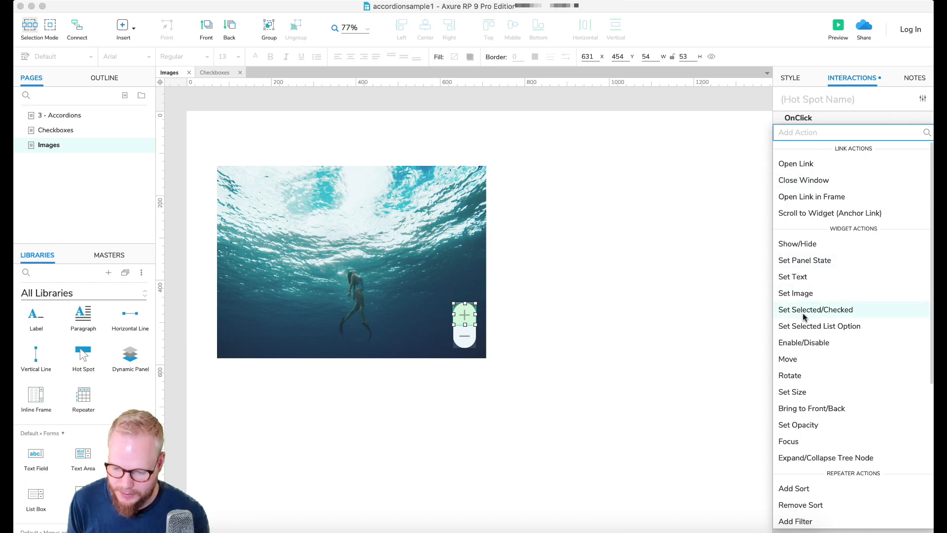
{"action": "mouse_move", "coordinate": [826, 457]}
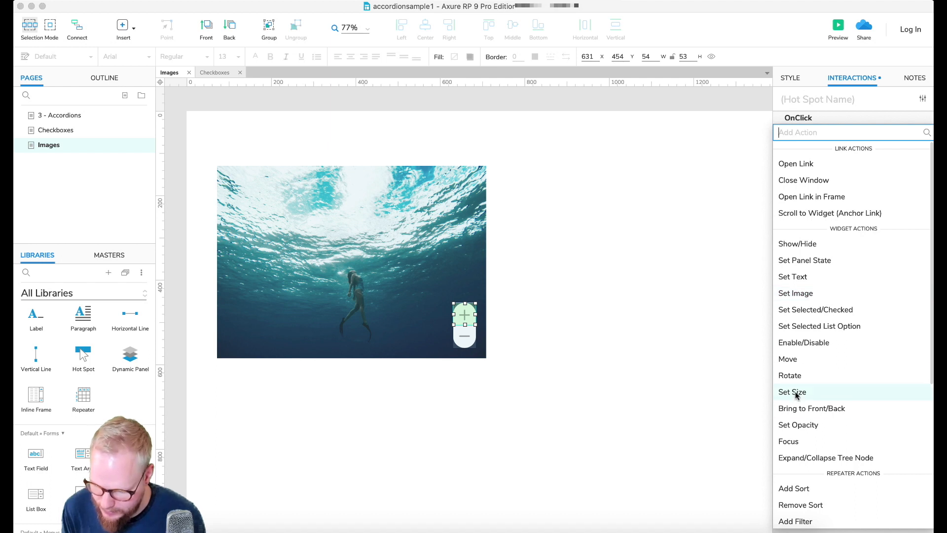
{"action": "left_click", "coordinate": [791, 391]}
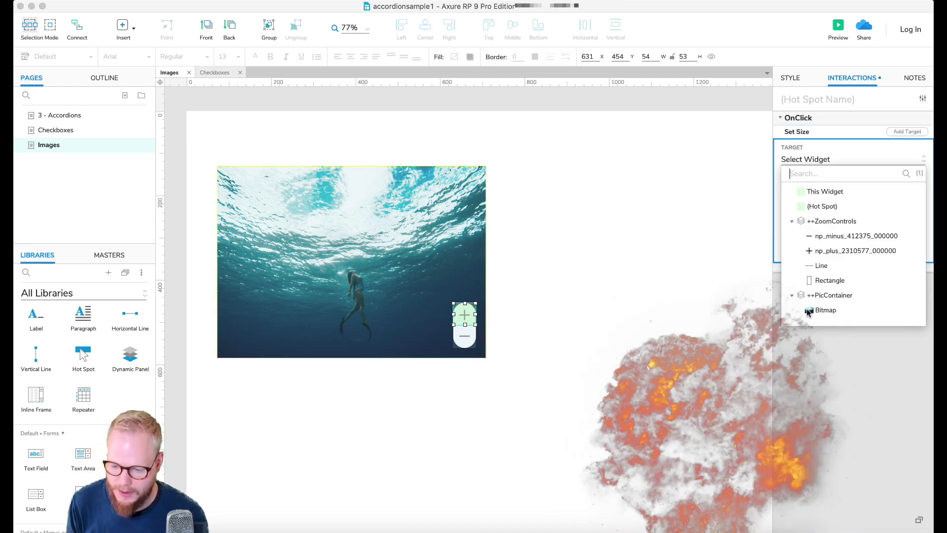
{"action": "left_click", "coordinate": [824, 310]}
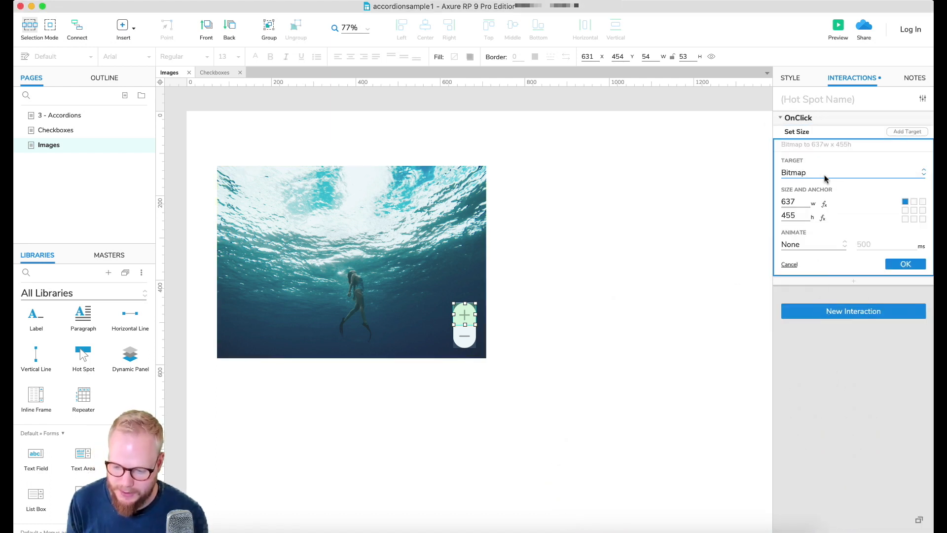
Set the resize to 737 × 555 anchored at the centre and confirm it.
{"action": "left_click", "coordinate": [791, 202]}
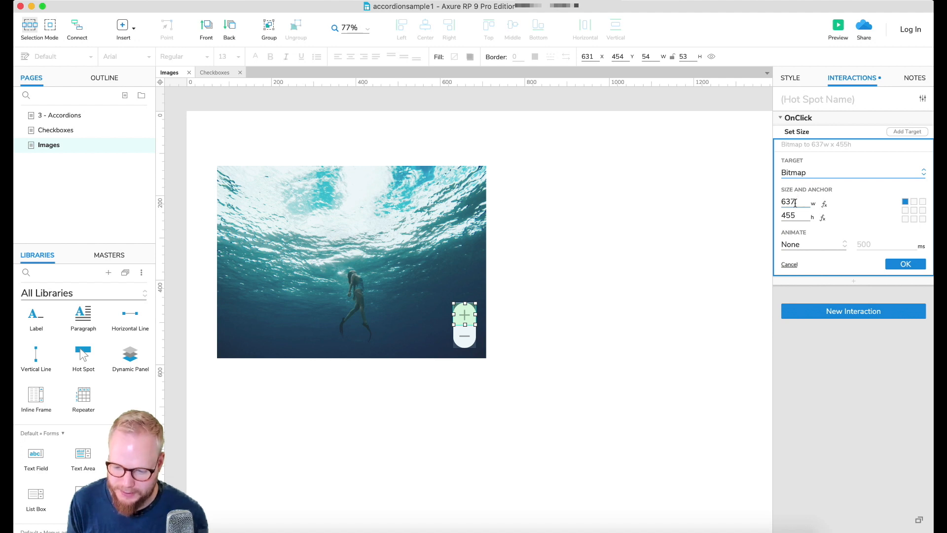
{"action": "left_click", "coordinate": [788, 216]}
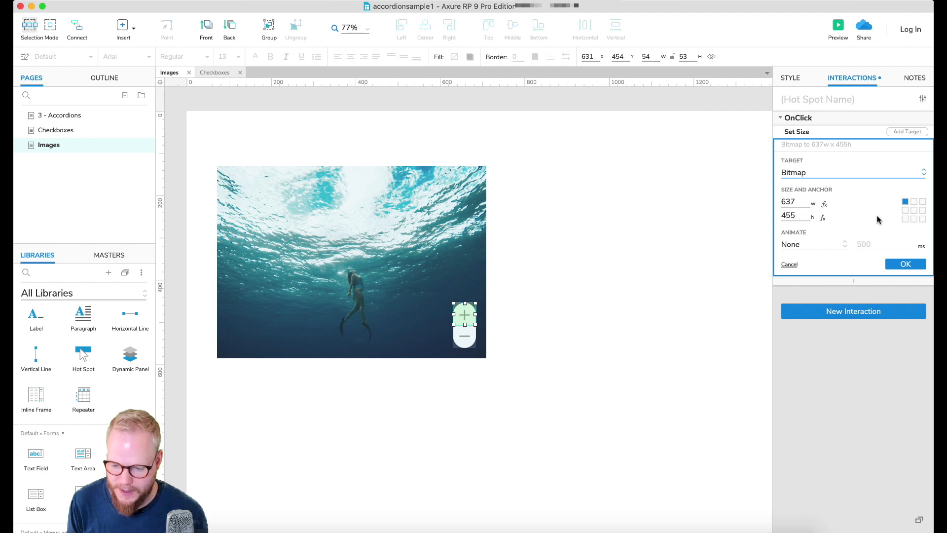
{"action": "left_click", "coordinate": [914, 210]}
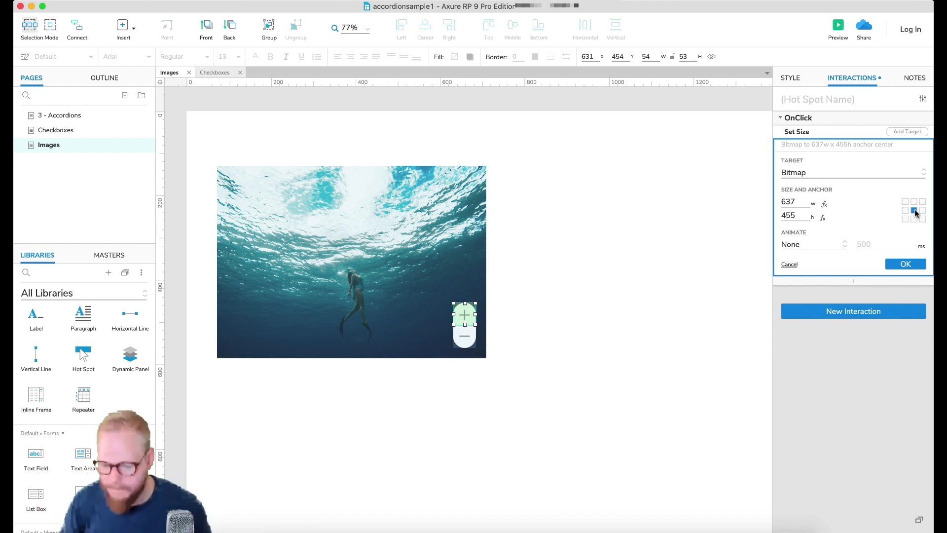
{"action": "left_click", "coordinate": [788, 201]}
{"action": "type", "text": "737"}
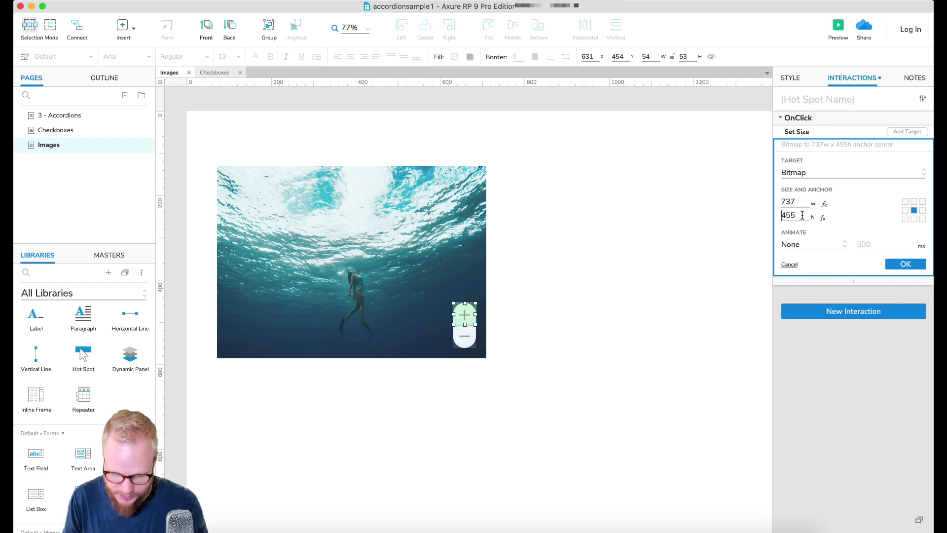
{"action": "type", "text": "555"}
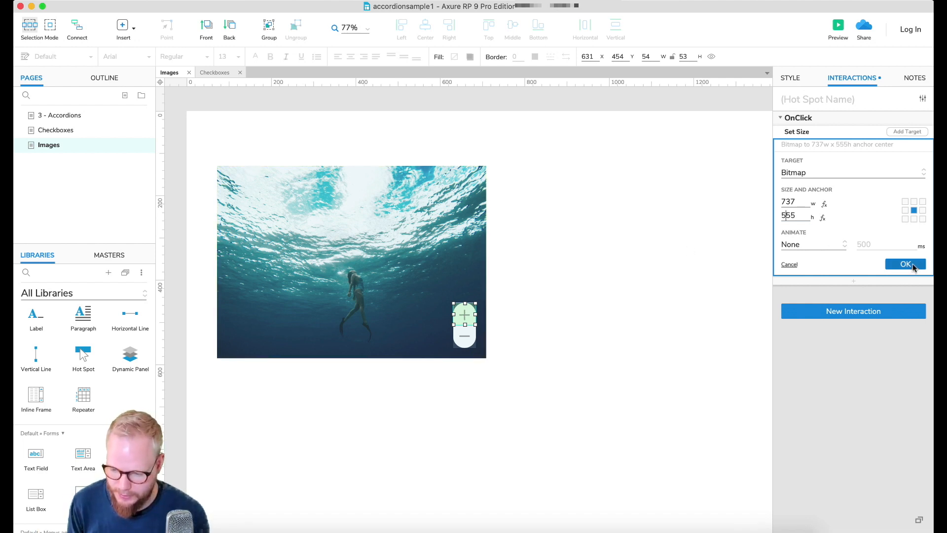
{"action": "left_click", "coordinate": [904, 264]}
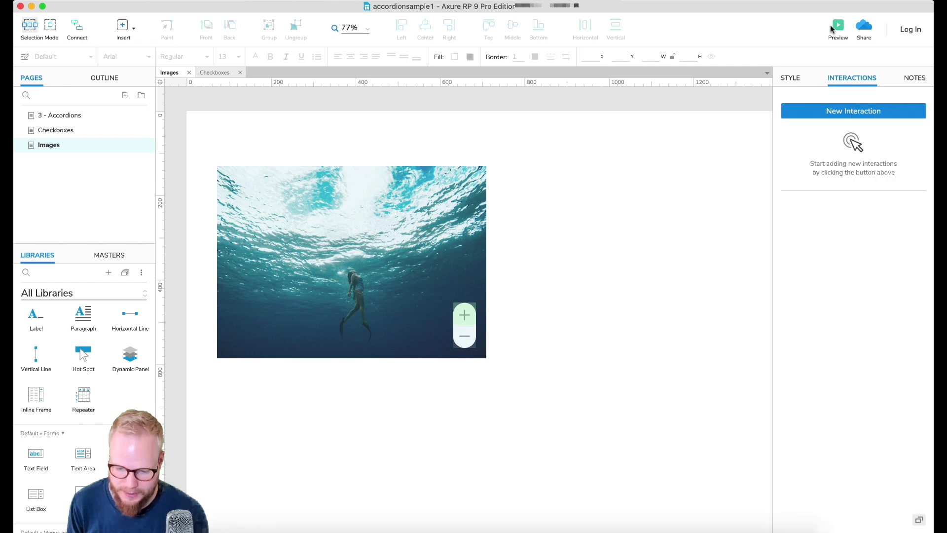
Preview the prototype in the browser and test the plus control enlarging the image.
{"action": "left_click", "coordinate": [838, 26]}
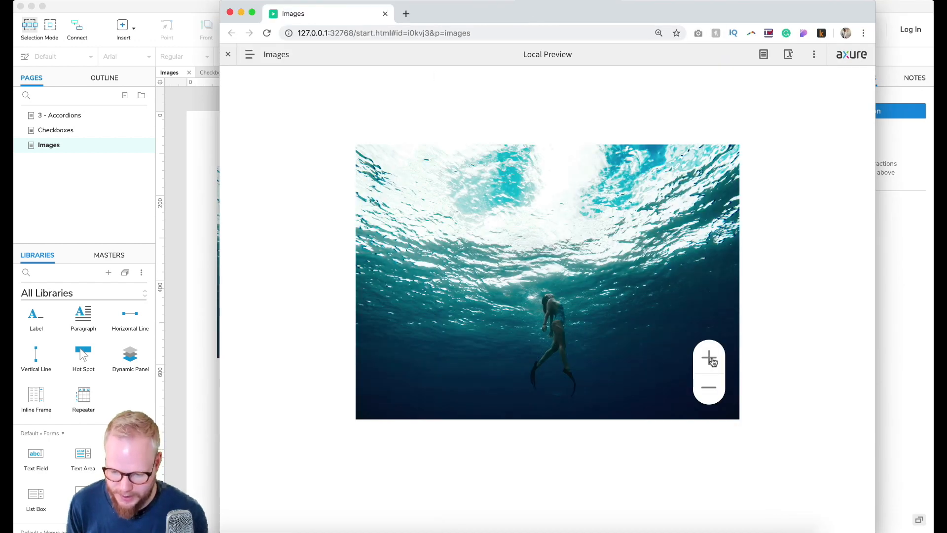
{"action": "left_click", "coordinate": [708, 357]}
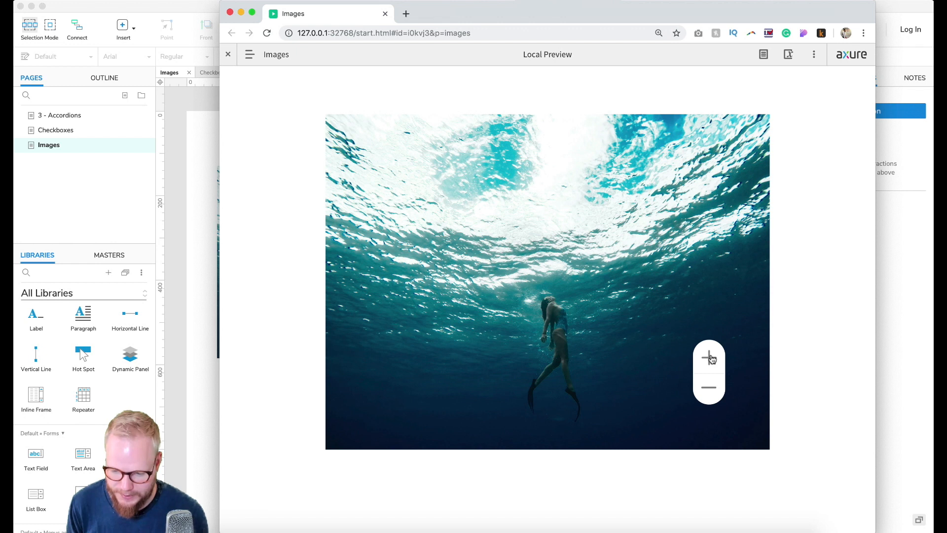
{"action": "mouse_move", "coordinate": [743, 425]}
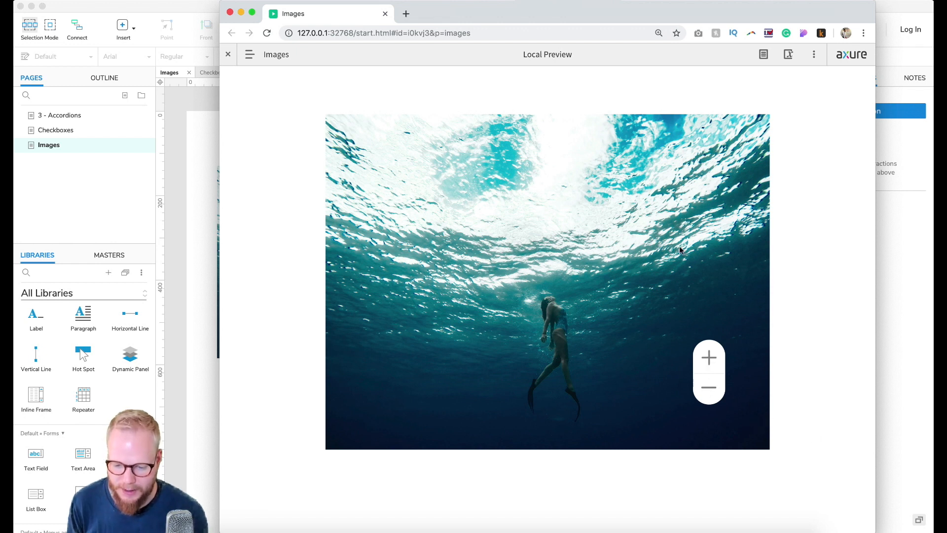
{"action": "left_click", "coordinate": [658, 34]}
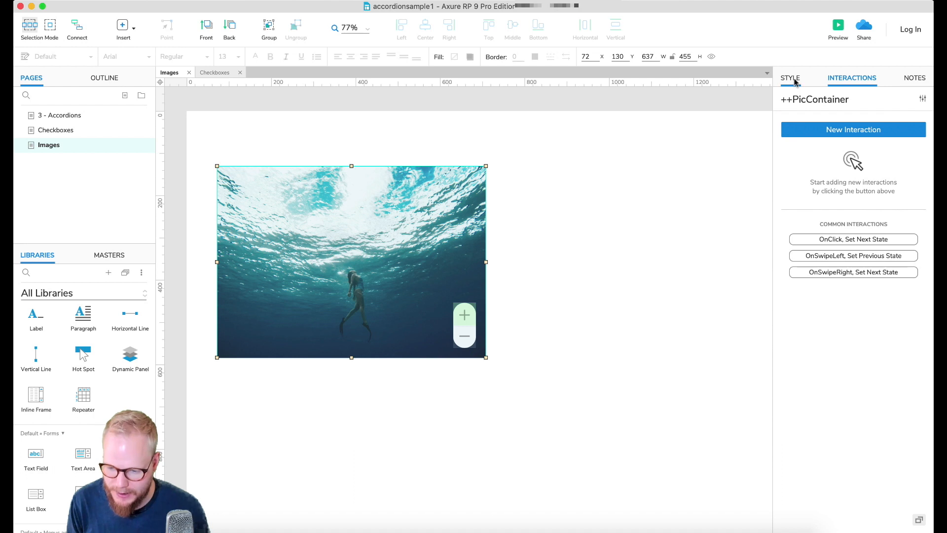
{"action": "left_click", "coordinate": [789, 77]}
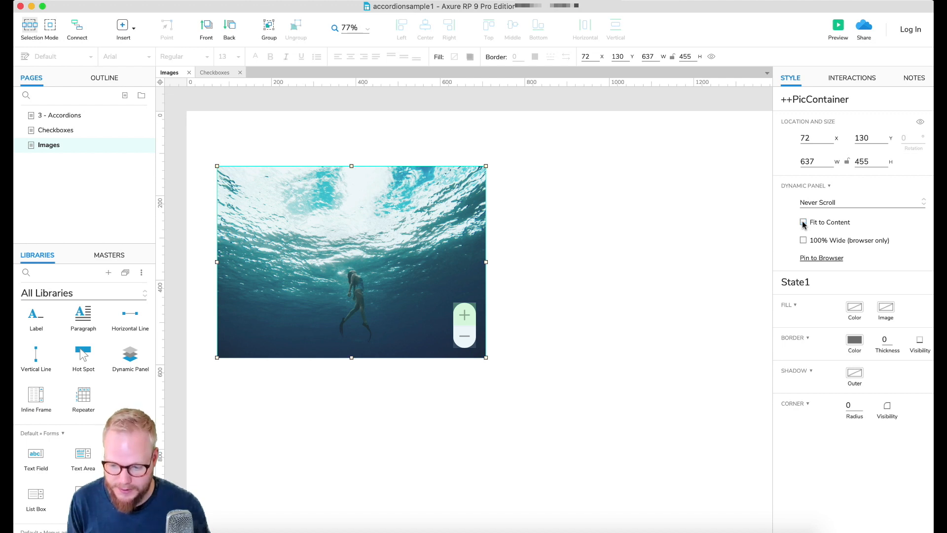
{"action": "left_click", "coordinate": [838, 29]}
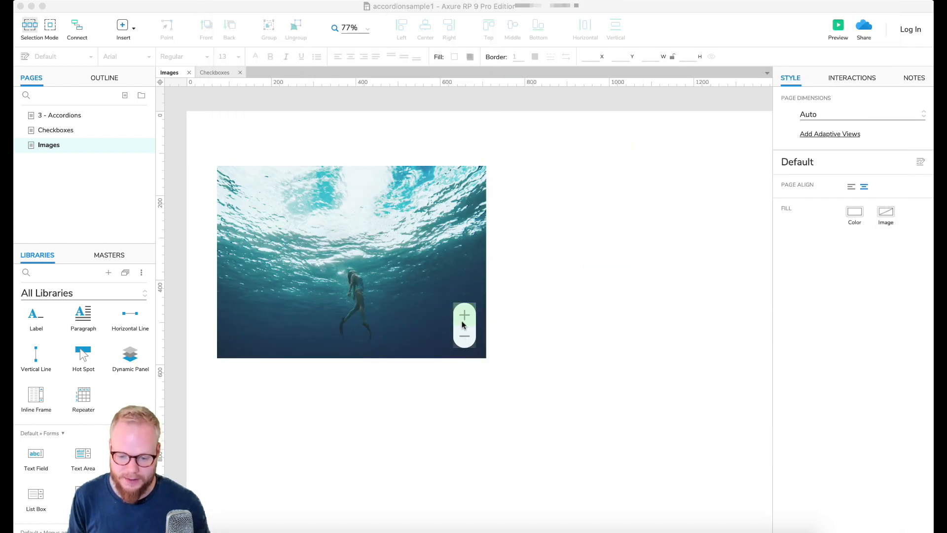
{"action": "left_click", "coordinate": [465, 312]}
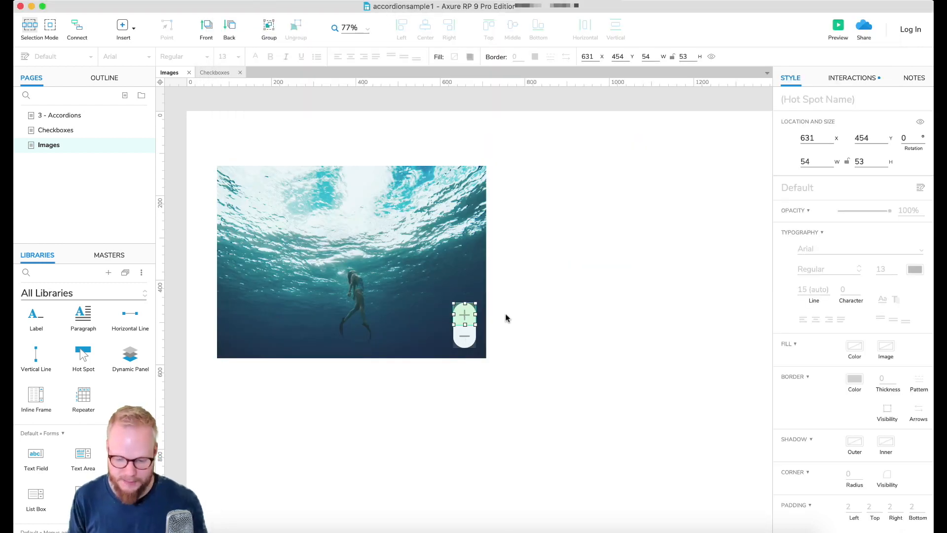
{"action": "left_click_drag", "start_coordinate": [463, 317], "coordinate": [463, 330]}
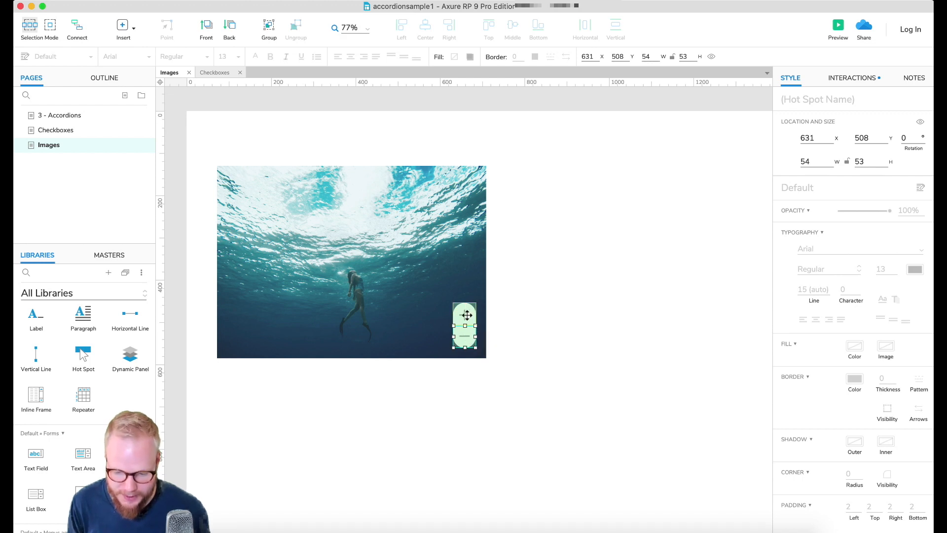
{"action": "left_click_drag", "start_coordinate": [464, 327], "coordinate": [465, 328]}
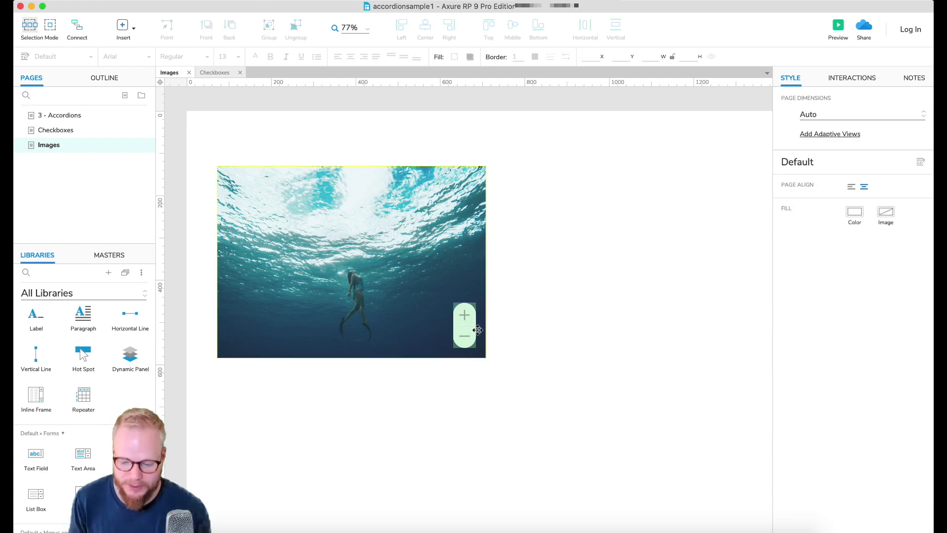
Enter ++PicContainer and reopen the plus hot spot's Set Size action.
{"action": "left_click", "coordinate": [350, 259]}
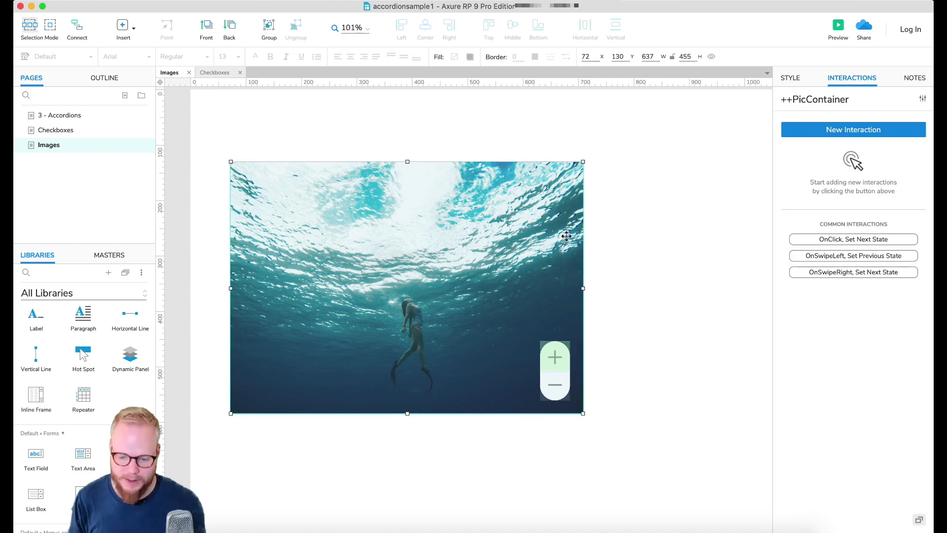
{"action": "double_click", "coordinate": [406, 287]}
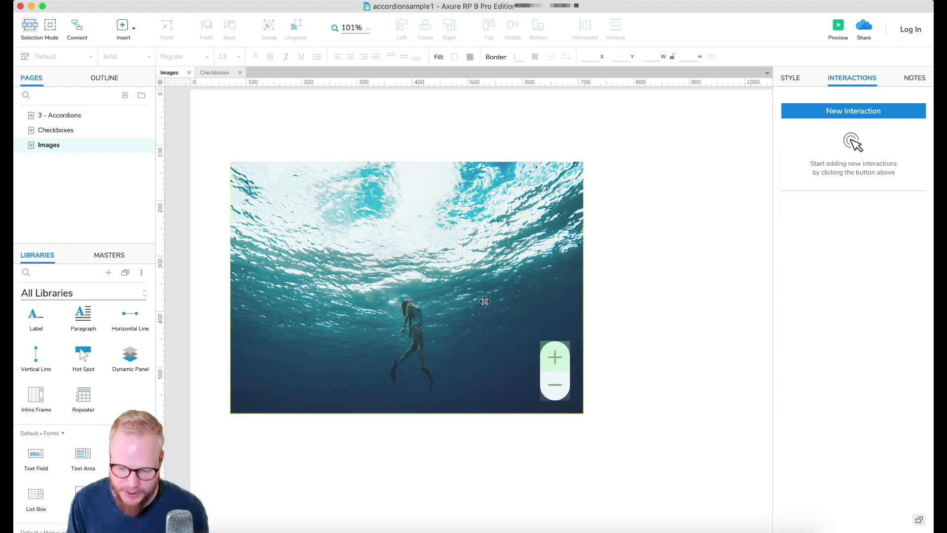
{"action": "left_click", "coordinate": [553, 356]}
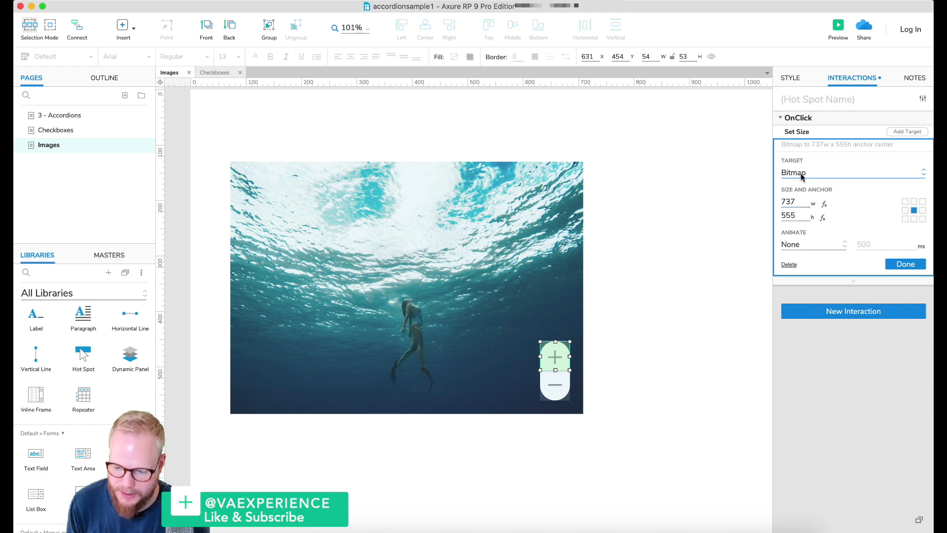
{"action": "mouse_move", "coordinate": [466, 310]}
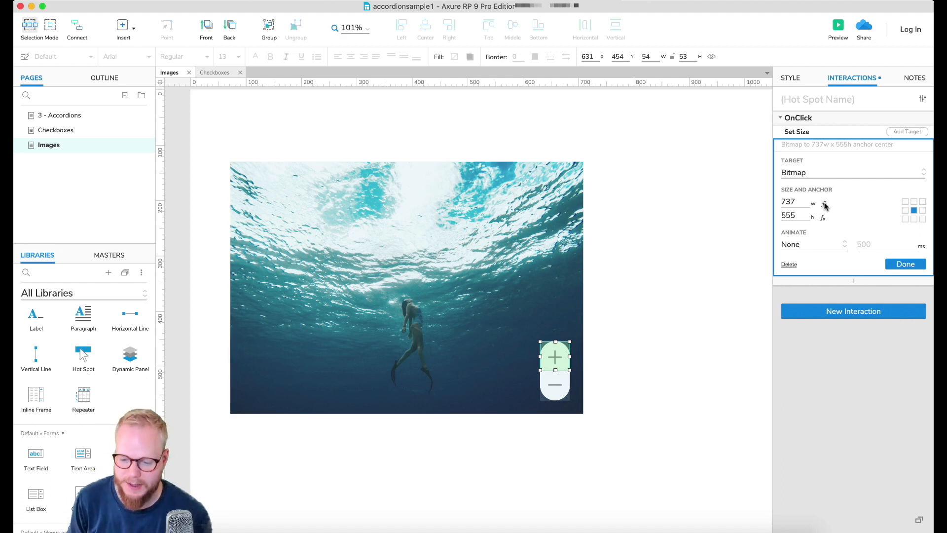
Start a width expression with local variable LVAR1 bound to the Bitmap widget.
{"action": "left_click", "coordinate": [822, 203]}
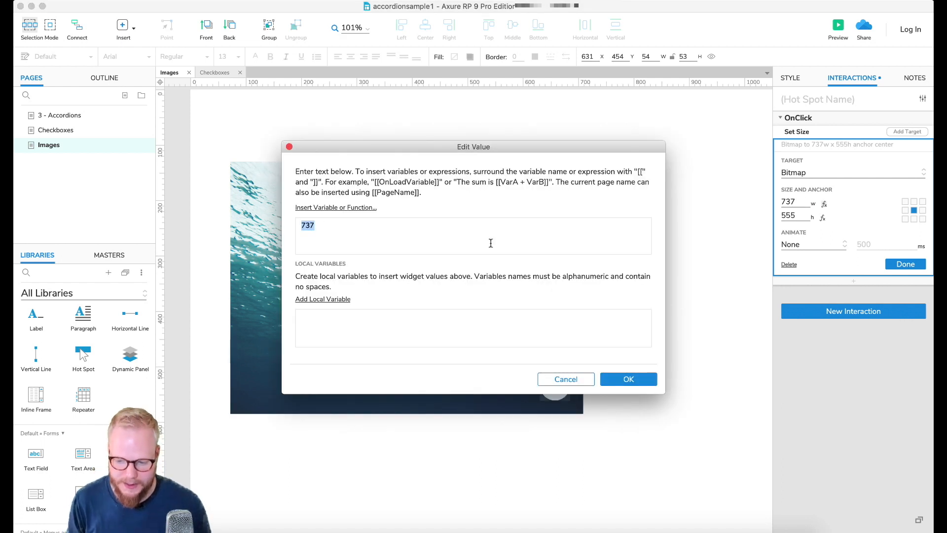
{"action": "mouse_move", "coordinate": [344, 216]}
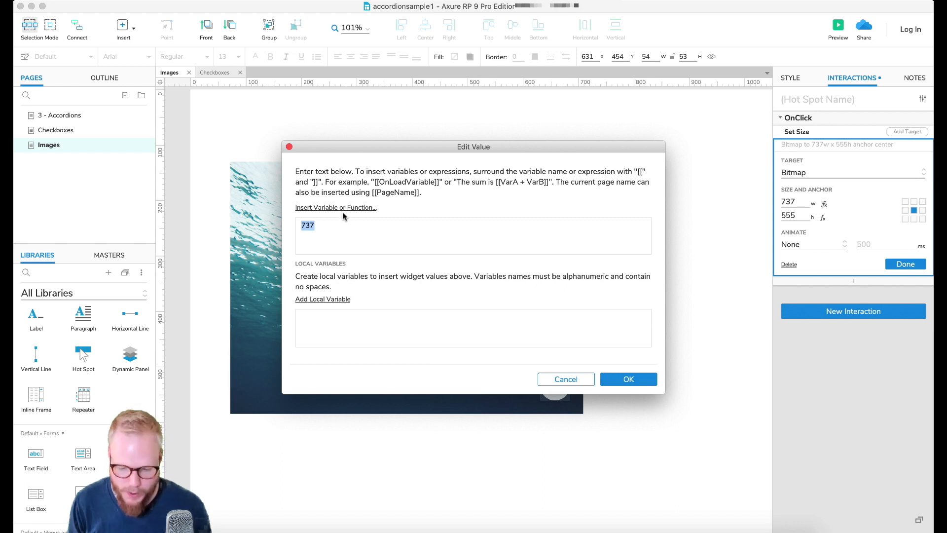
{"action": "left_click", "coordinate": [322, 299]}
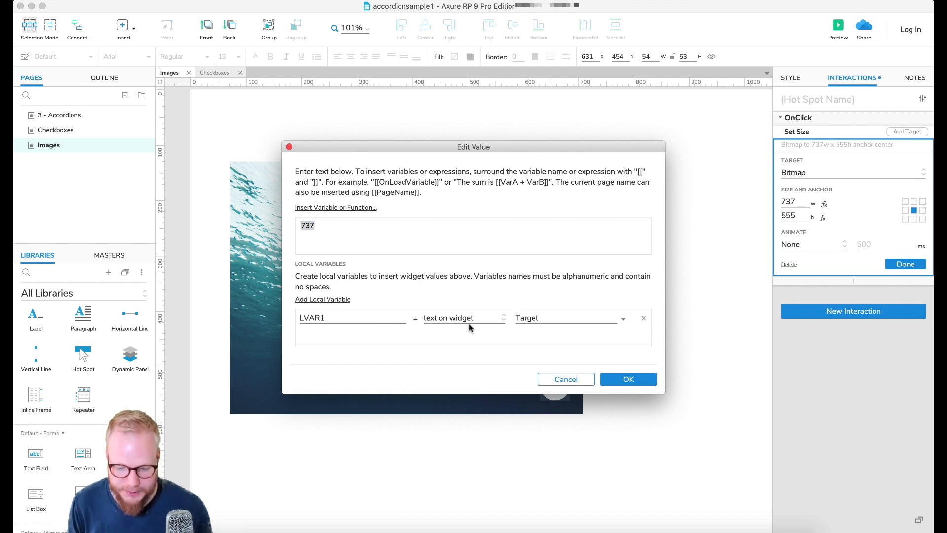
{"action": "left_click", "coordinate": [569, 317]}
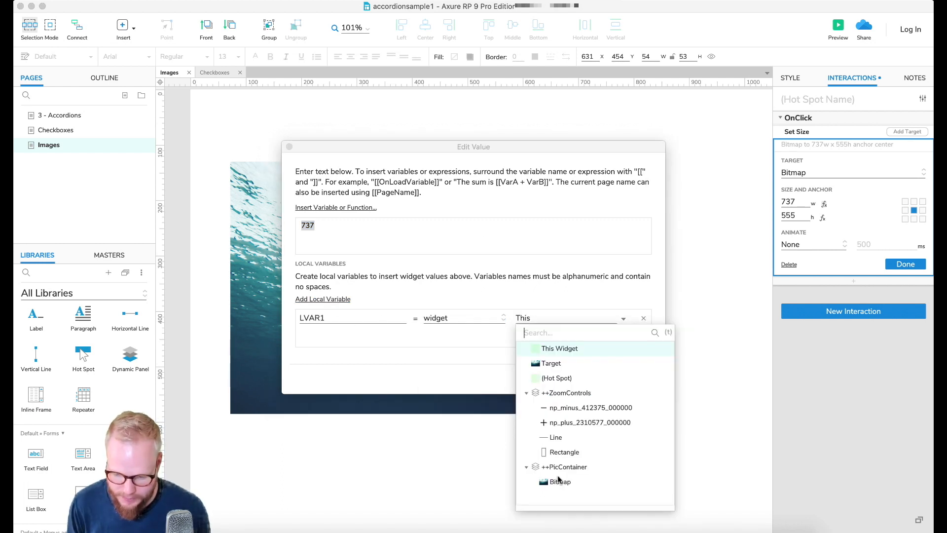
{"action": "left_click", "coordinate": [559, 481]}
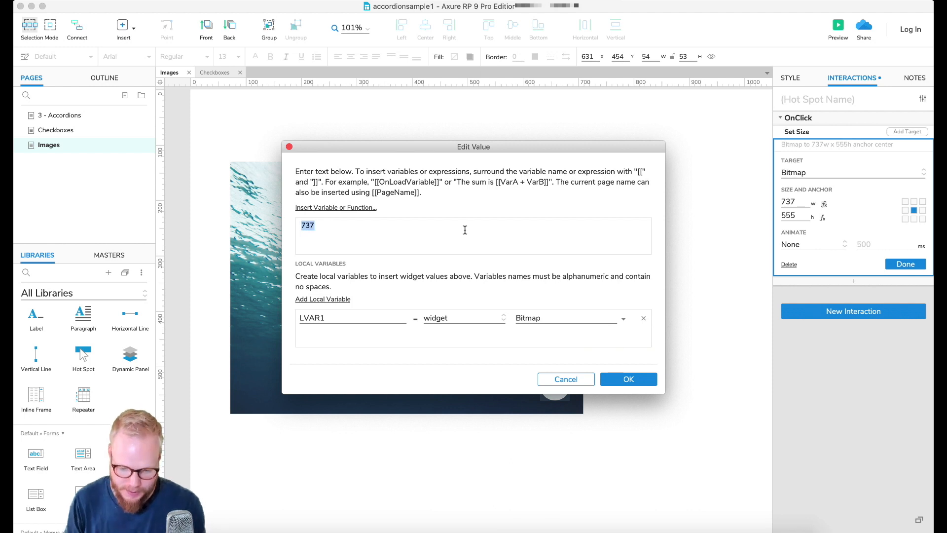
{"action": "type", "text": "[[LV"}
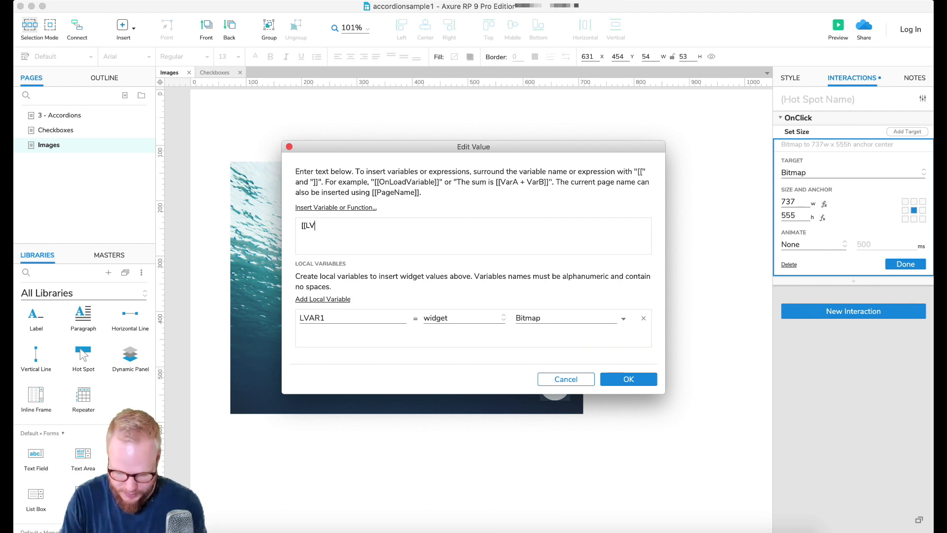
{"action": "type", "text": "VAR1"}
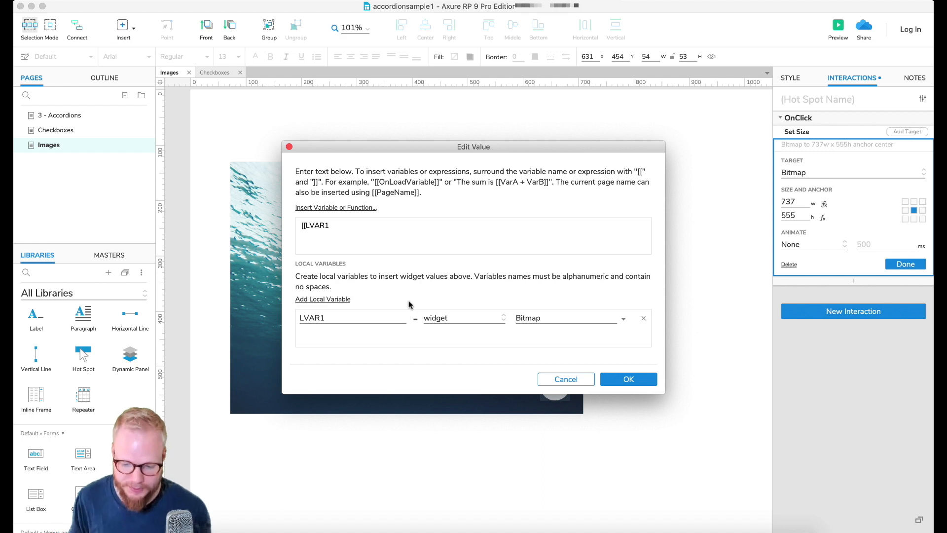
{"action": "mouse_move", "coordinate": [546, 327]}
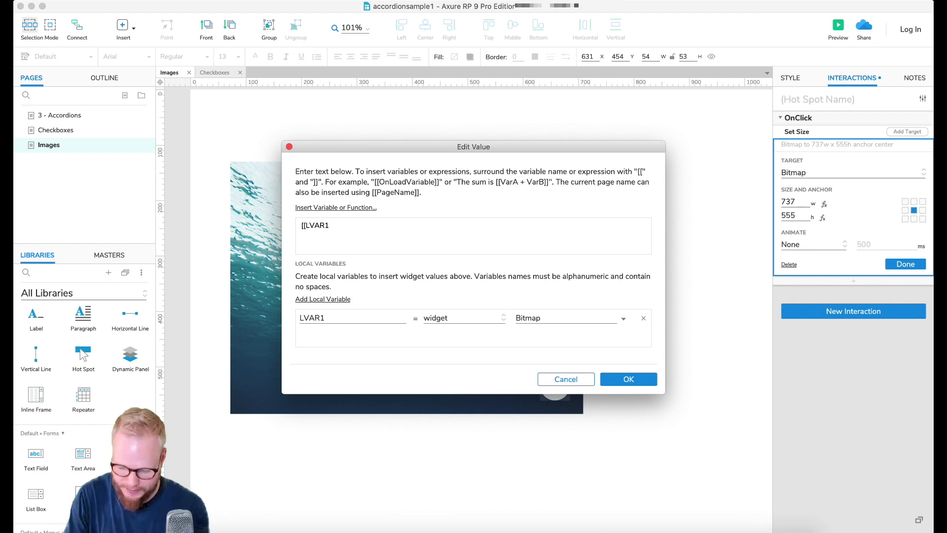
{"action": "type", "text": ".heigh"}
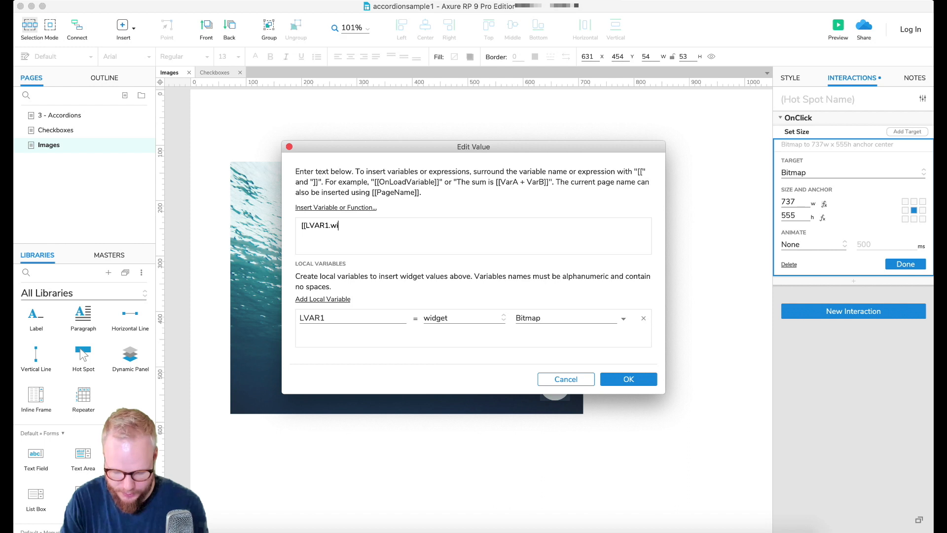
{"action": "type", "text": "dth"}
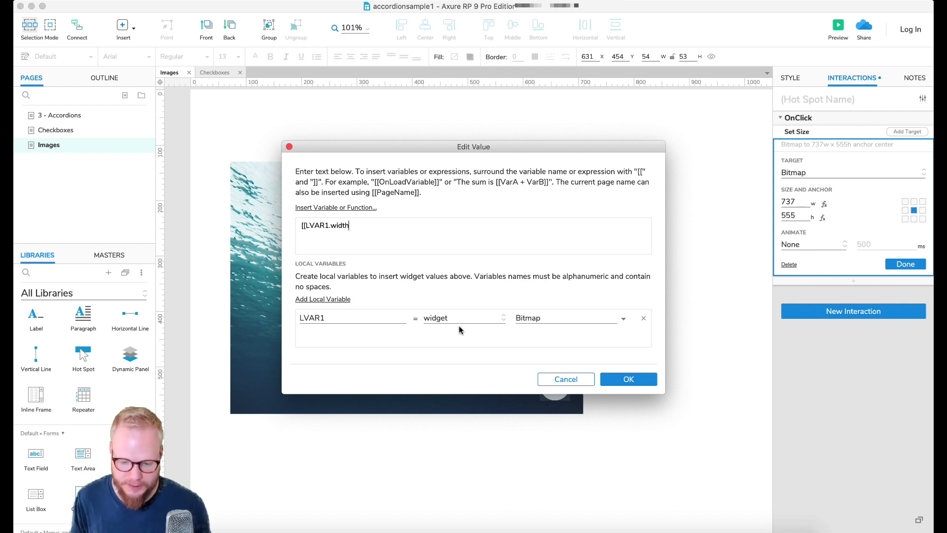
{"action": "mouse_move", "coordinate": [506, 300]}
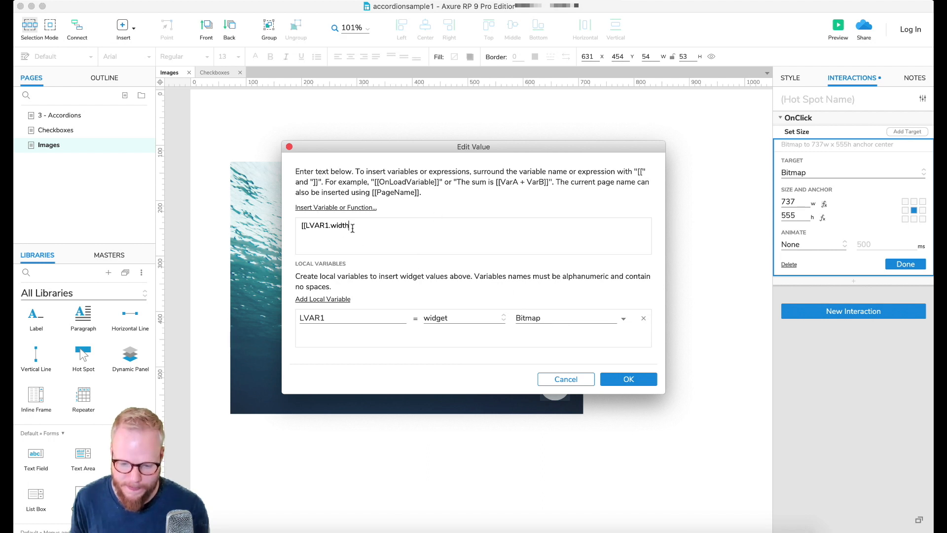
Complete the width as [[LVAR1.width*1.1]] after browsing the insertable functions, and confirm.
{"action": "left_click", "coordinate": [335, 207]}
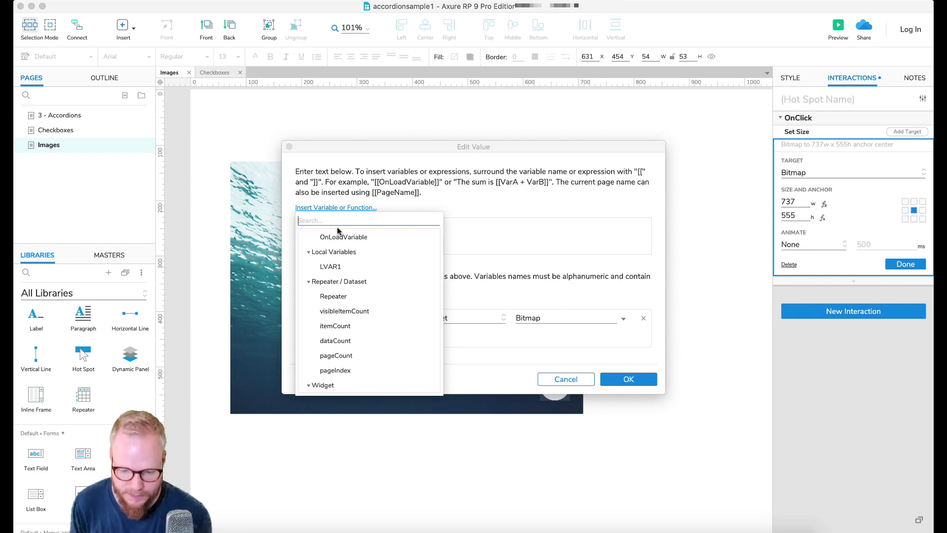
{"action": "scroll", "scroll_direction": "down", "scroll_amount": 3}
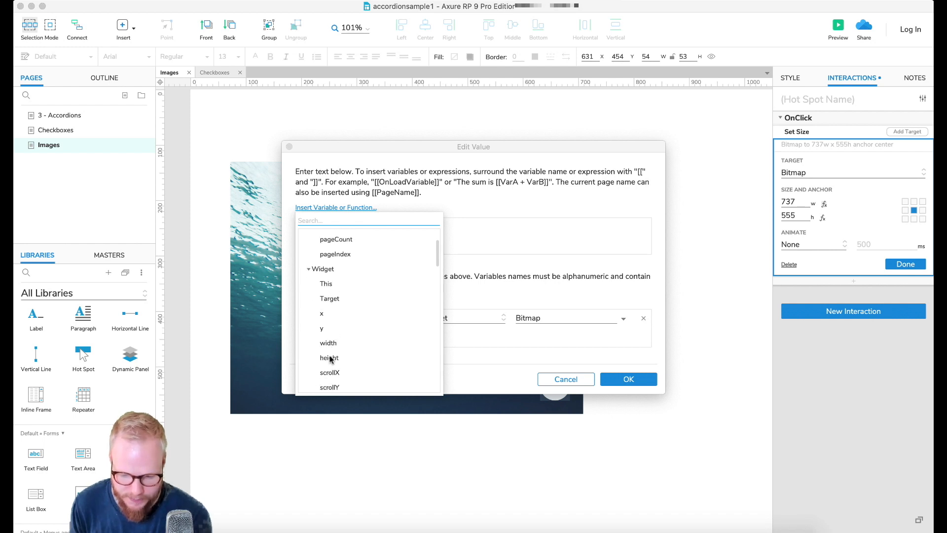
{"action": "scroll", "scroll_direction": "down", "scroll_amount": 3}
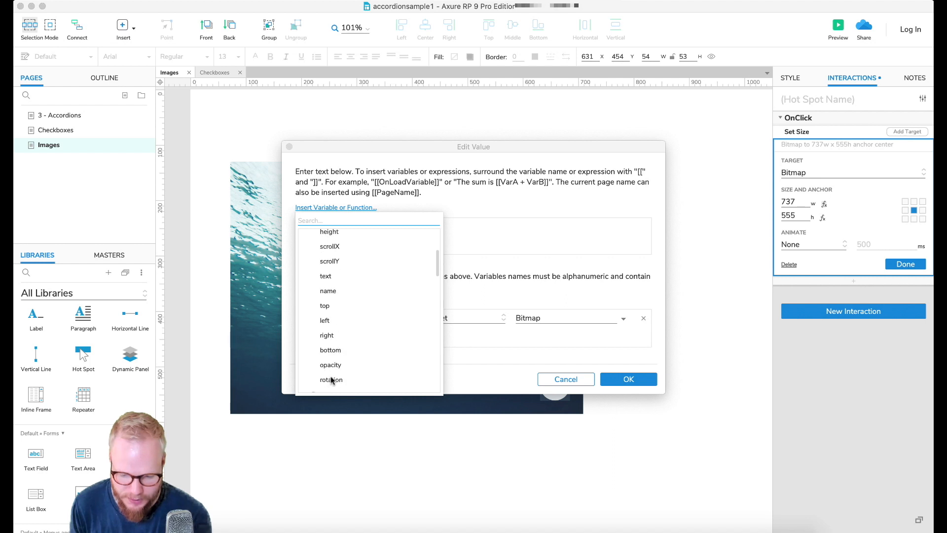
{"action": "scroll", "scroll_direction": "down", "scroll_amount": 3}
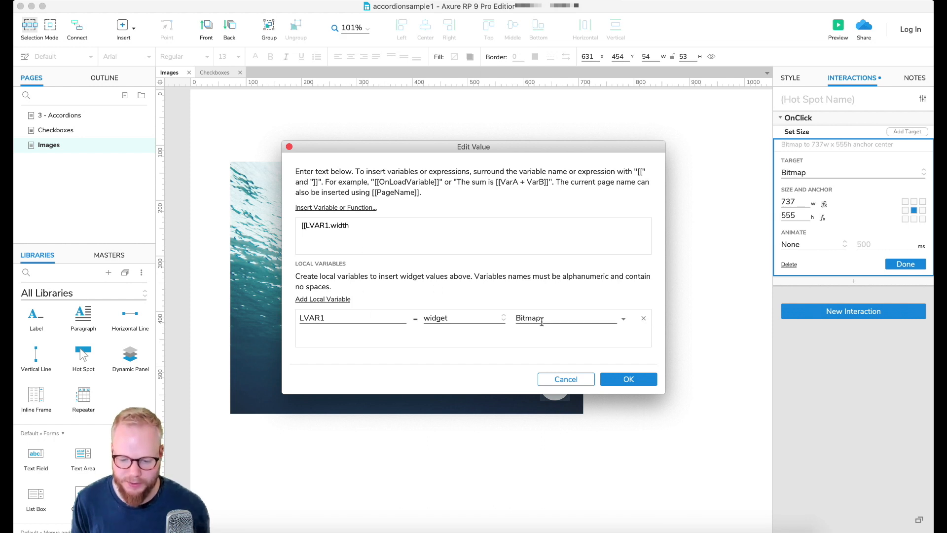
{"action": "mouse_move", "coordinate": [497, 308]}
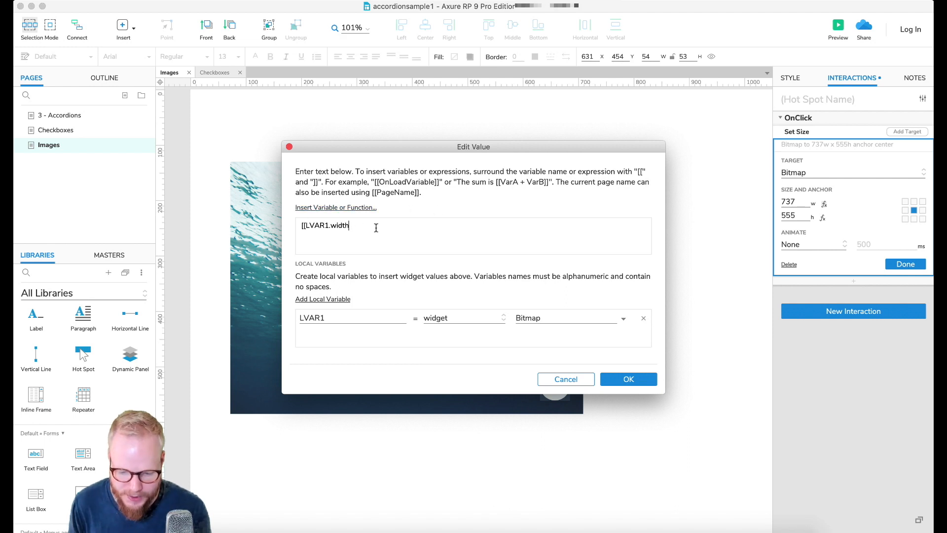
{"action": "type", "text": "*"}
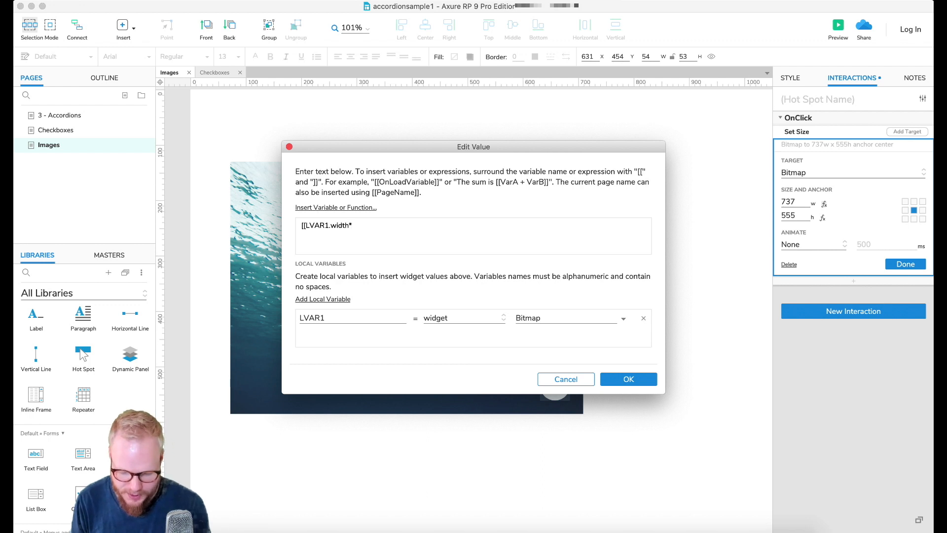
{"action": "type", "text": ".5"}
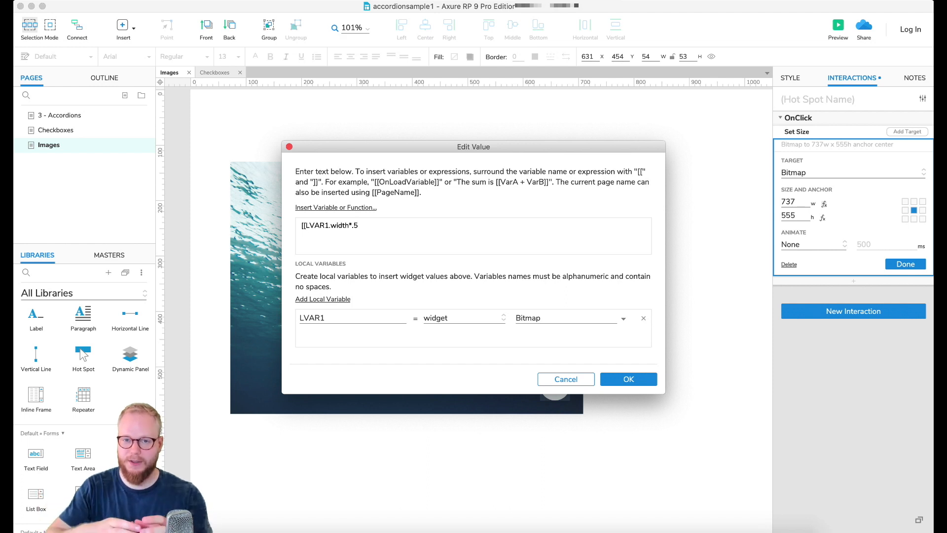
{"action": "left_click", "coordinate": [358, 224]}
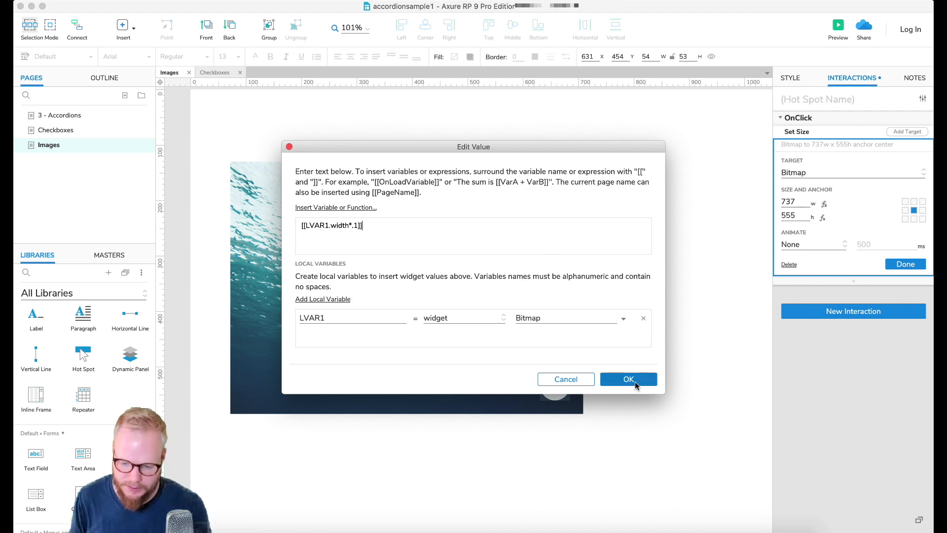
{"action": "left_click", "coordinate": [628, 378]}
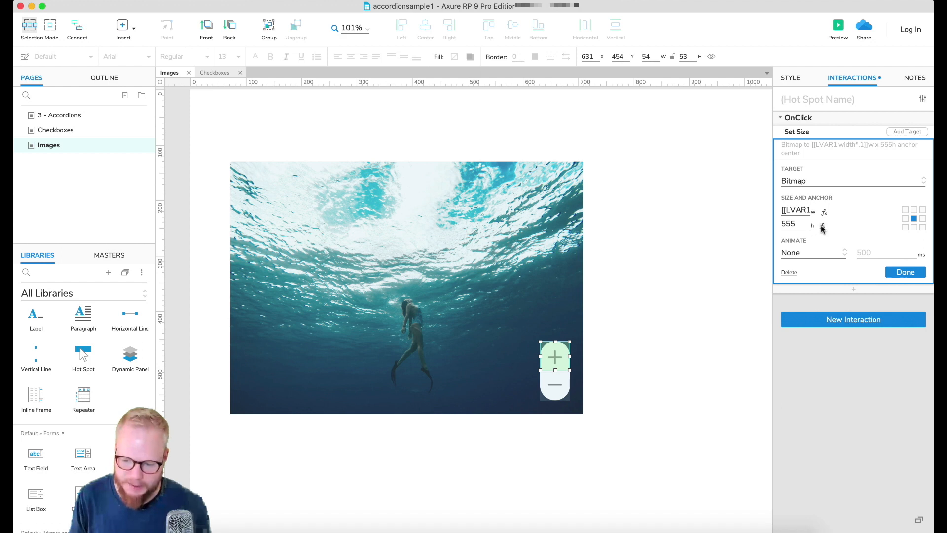
Draft the height as [[LVAR2.height*1.1]] with LVAR2 bound to Bitmap.
{"action": "left_click", "coordinate": [822, 224]}
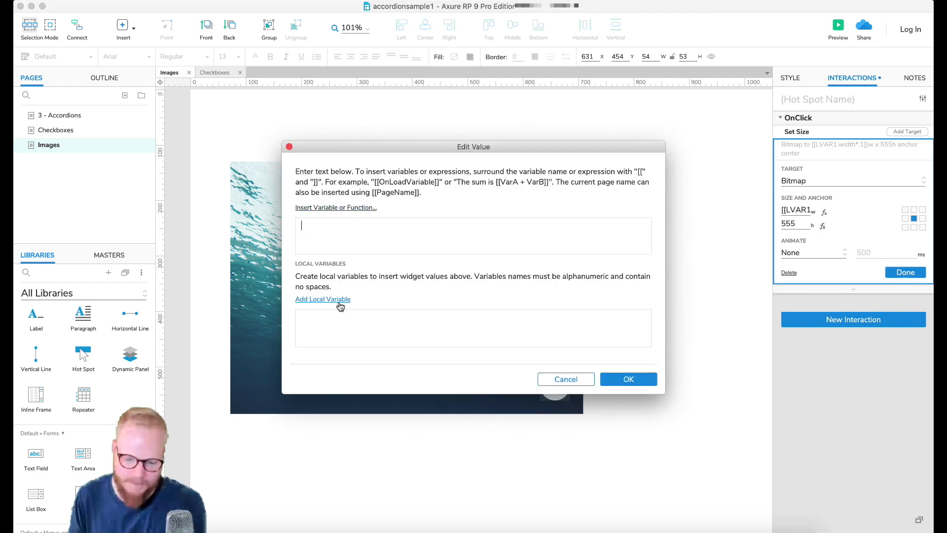
{"action": "left_click", "coordinate": [322, 298]}
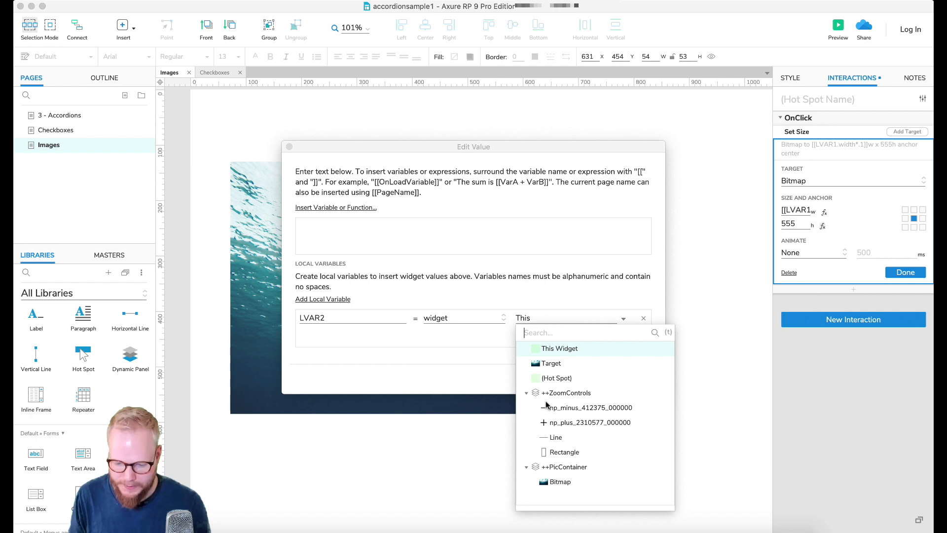
{"action": "left_click", "coordinate": [560, 482]}
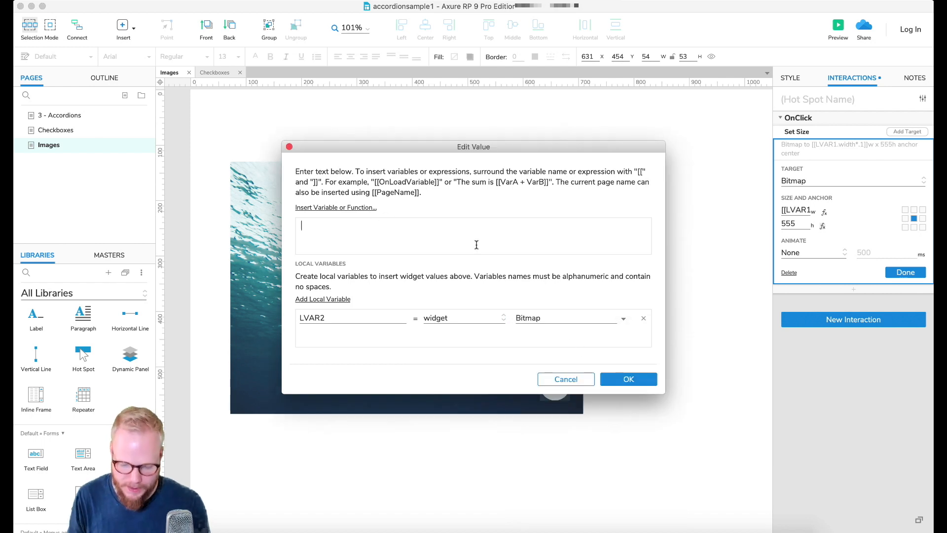
{"action": "type", "text": "[[LVAR2"}
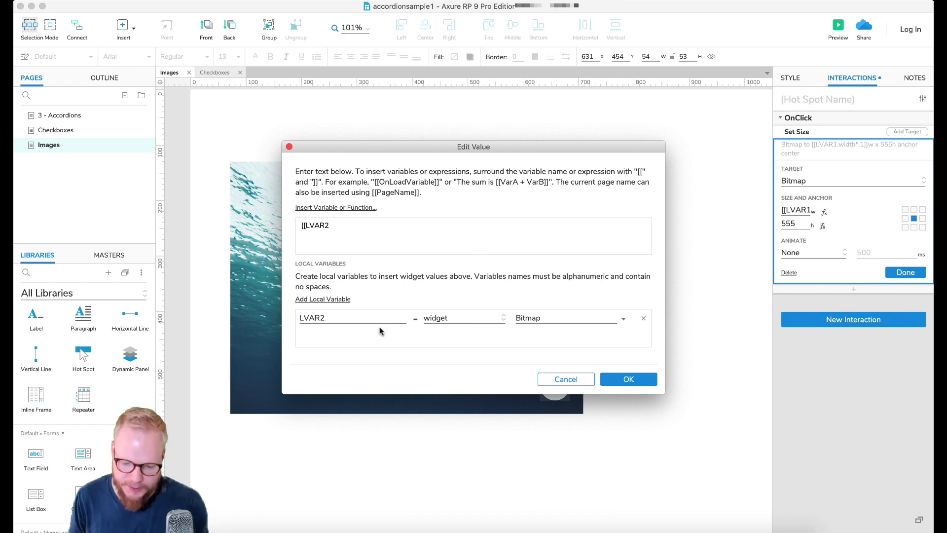
{"action": "mouse_move", "coordinate": [361, 233]}
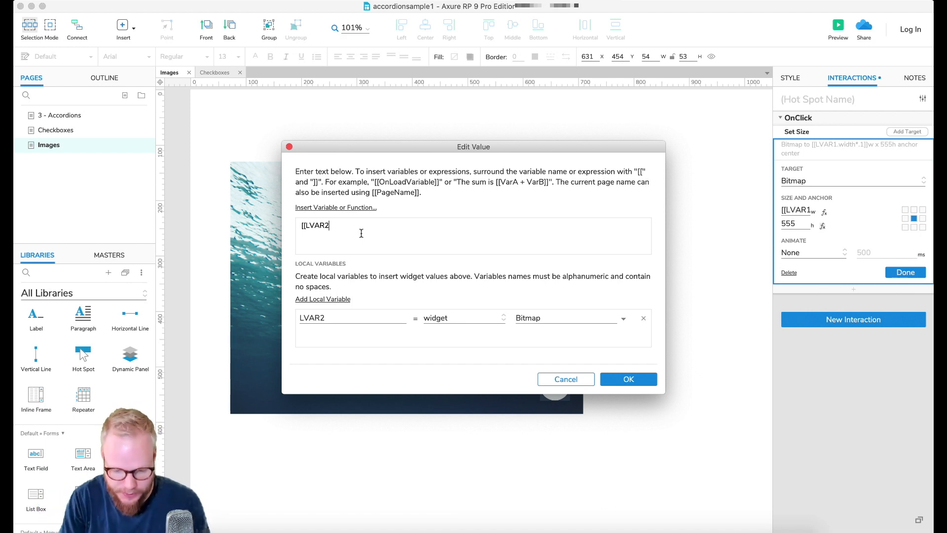
{"action": "type", "text": ".height*"}
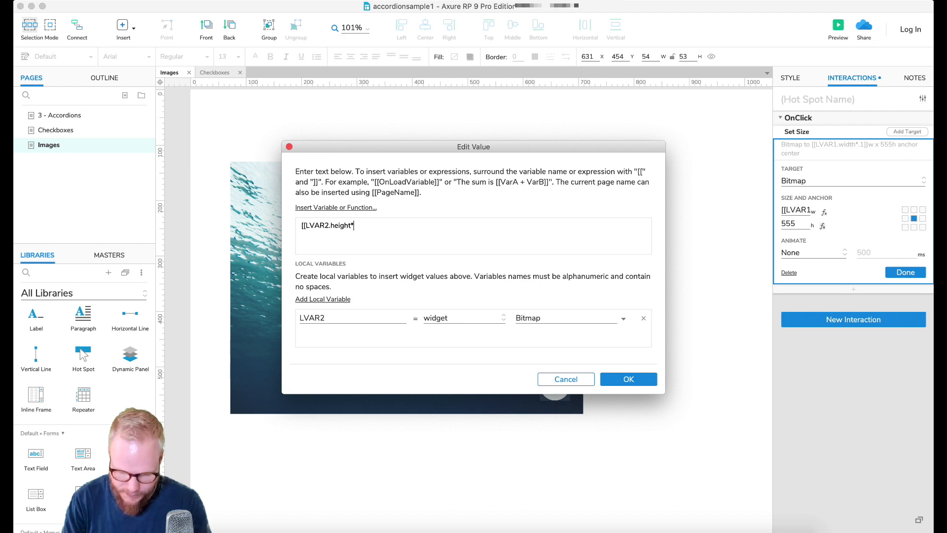
{"action": "type", "text": "."}
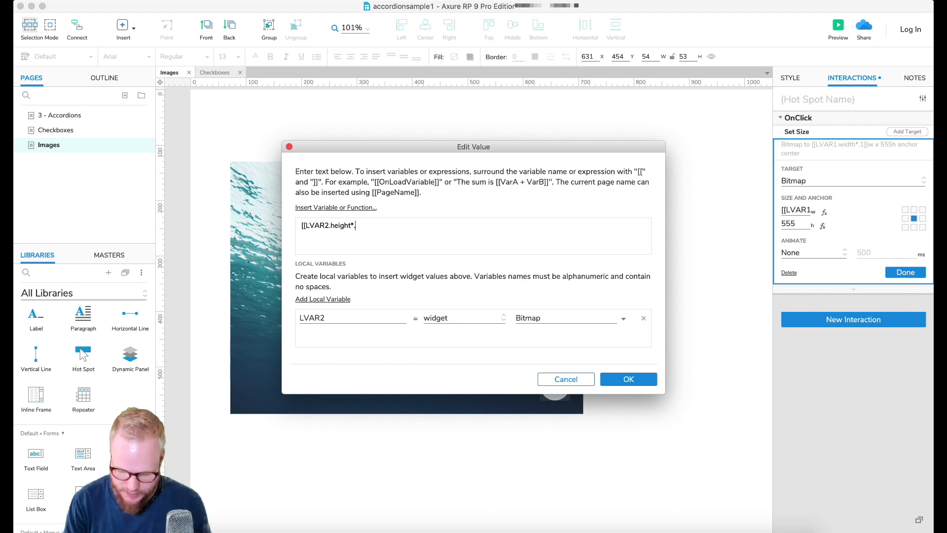
{"action": "type", "text": "1"}
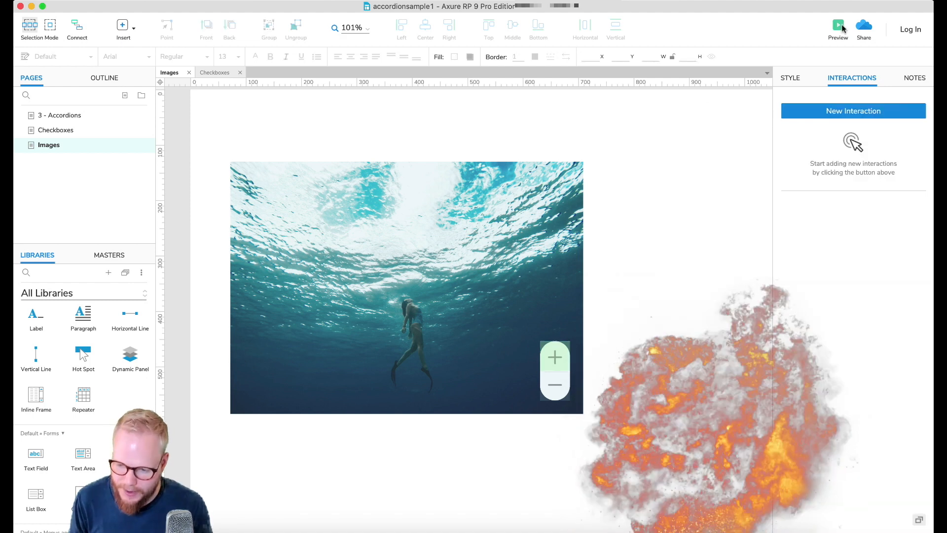
Confirm the [[LVAR2.height*1.1]] height expression on the plus hot spot's resize.
{"action": "left_click", "coordinate": [838, 29]}
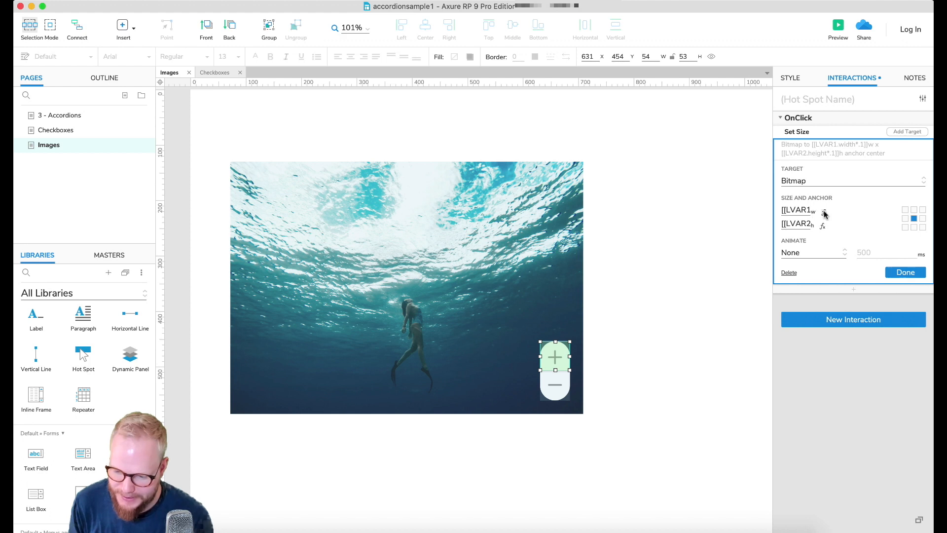
{"action": "left_click", "coordinate": [823, 211]}
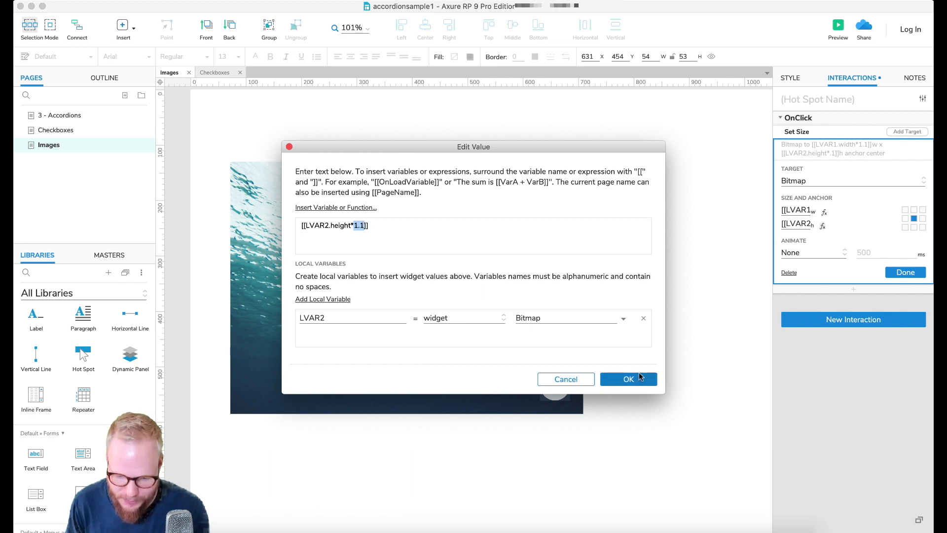
{"action": "left_click", "coordinate": [627, 379]}
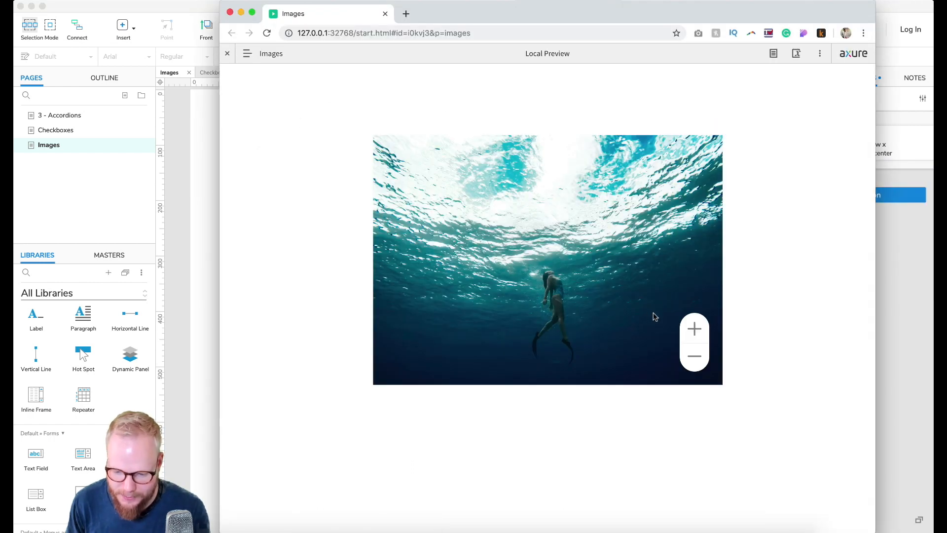
Zoom the underwater image in repeatedly in the browser preview, then return to Axure.
{"action": "left_click", "coordinate": [694, 329]}
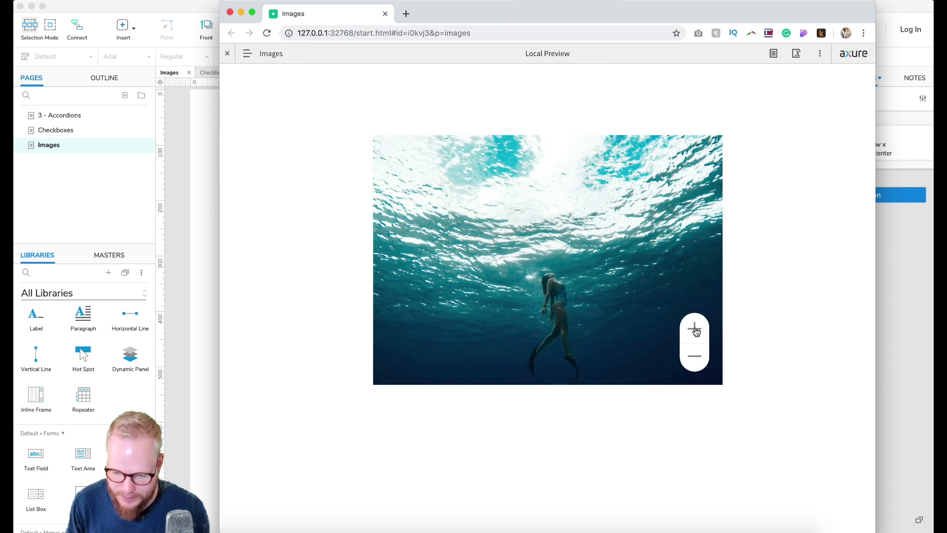
{"action": "left_click", "coordinate": [693, 326]}
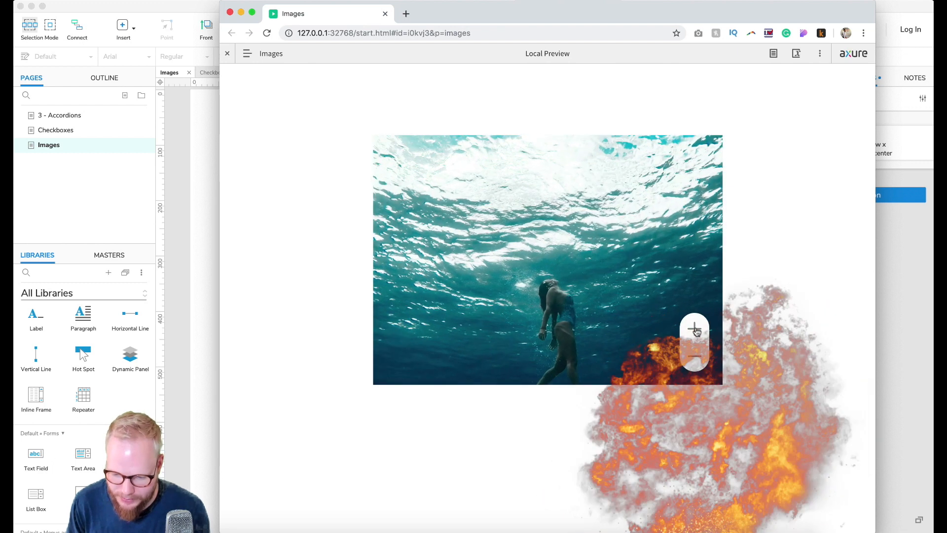
{"action": "left_click", "coordinate": [693, 329]}
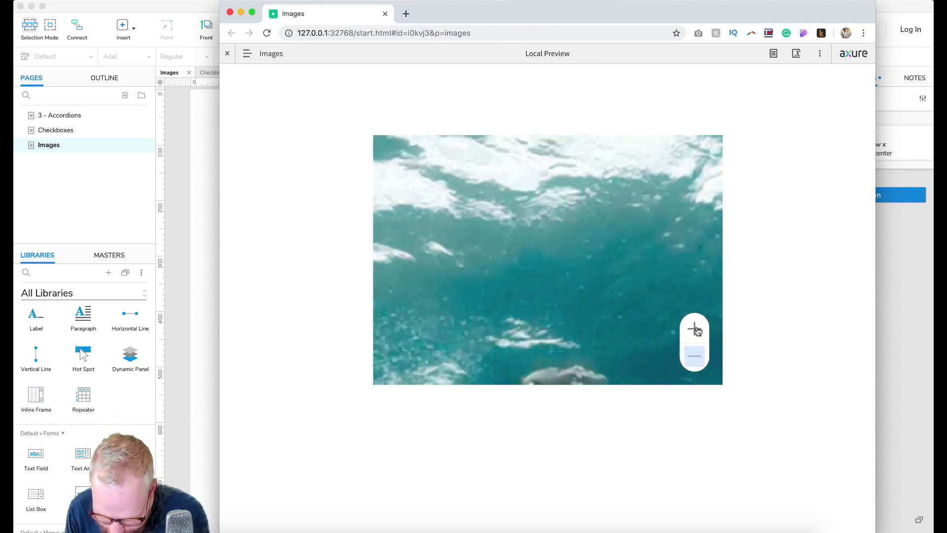
{"action": "left_click", "coordinate": [228, 54]}
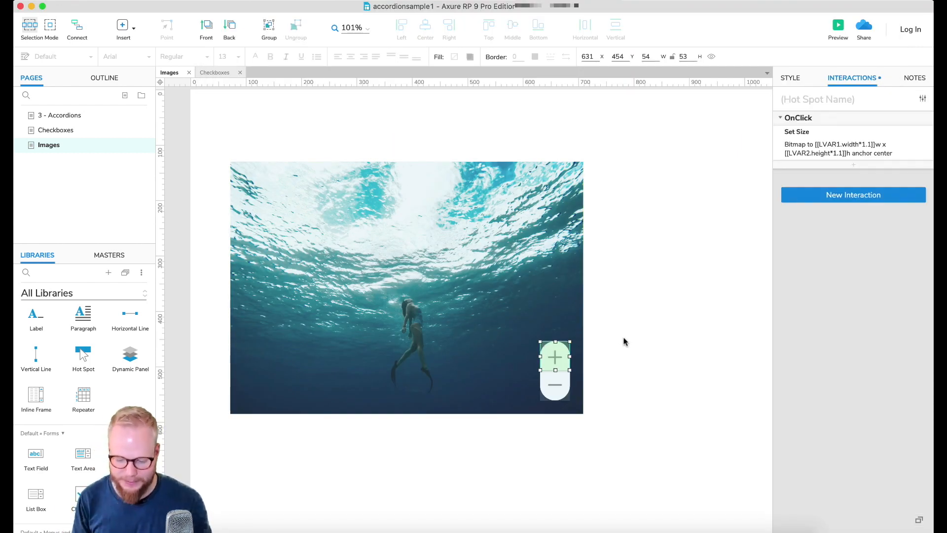
Duplicate the plus hotspot over the minus sign and change its Set Size expressions to divide by 1.1.
{"action": "left_click_drag", "start_coordinate": [554, 356], "coordinate": [555, 373]}
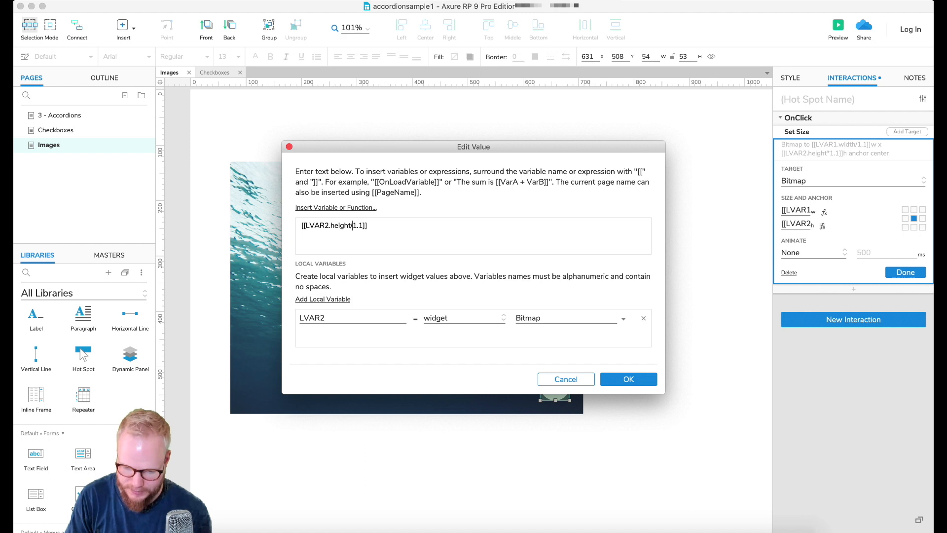
{"action": "left_click", "coordinate": [627, 378]}
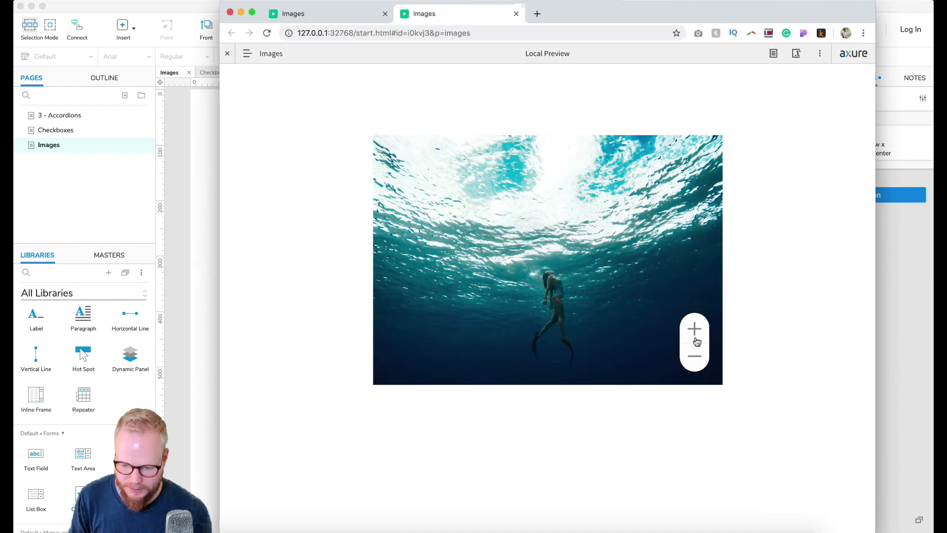
Click the image controls in the browser preview to try zooming the underwater photo.
{"action": "left_click", "coordinate": [694, 329]}
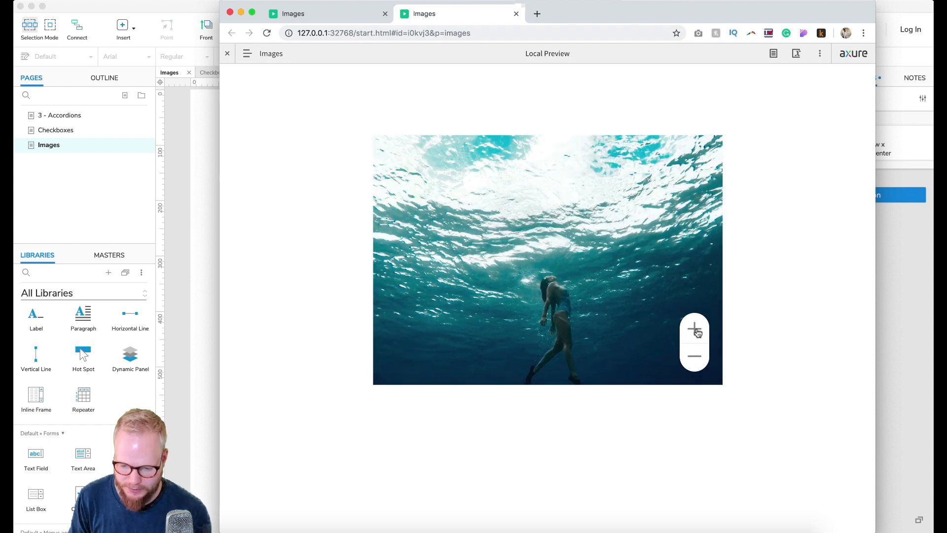
{"action": "left_click", "coordinate": [693, 331]}
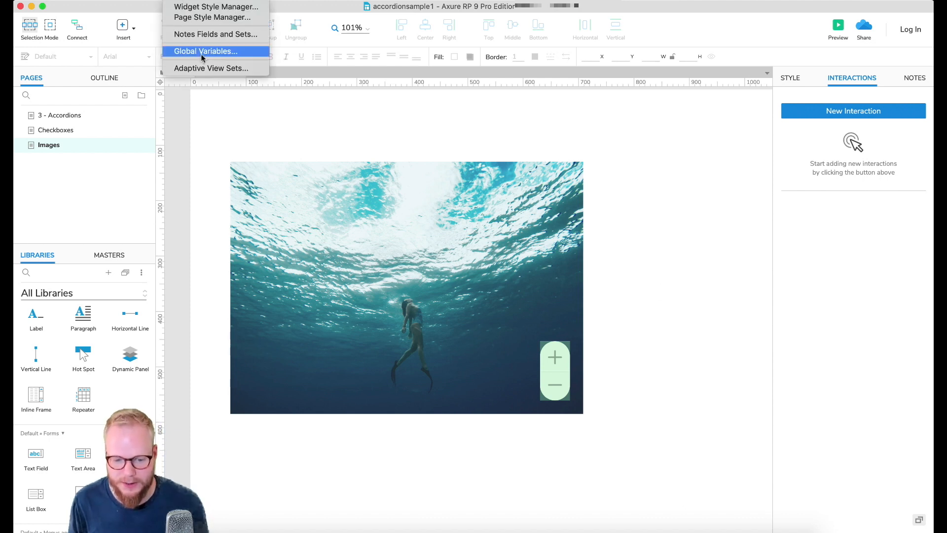
Add a global variable named MinimumHeight in Project > Global Variables.
{"action": "left_click", "coordinate": [205, 50]}
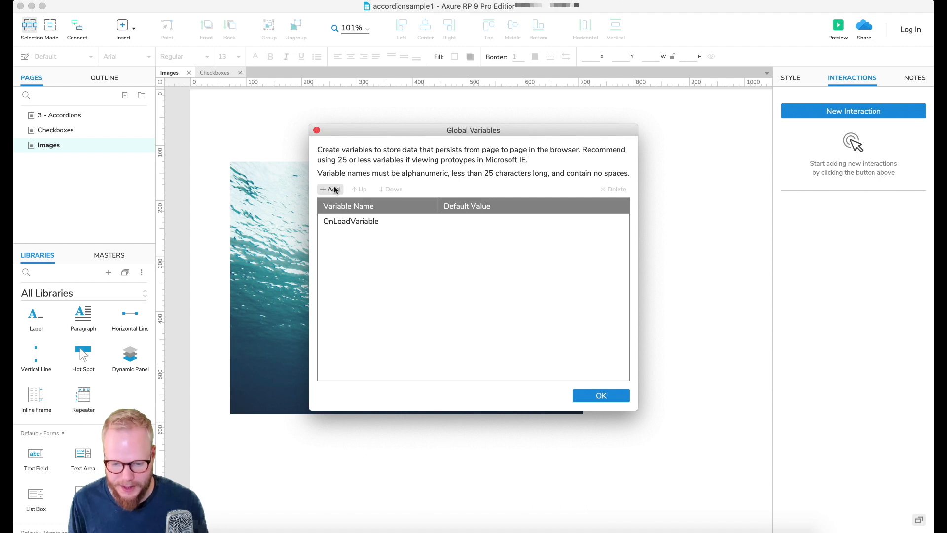
{"action": "left_click", "coordinate": [331, 189]}
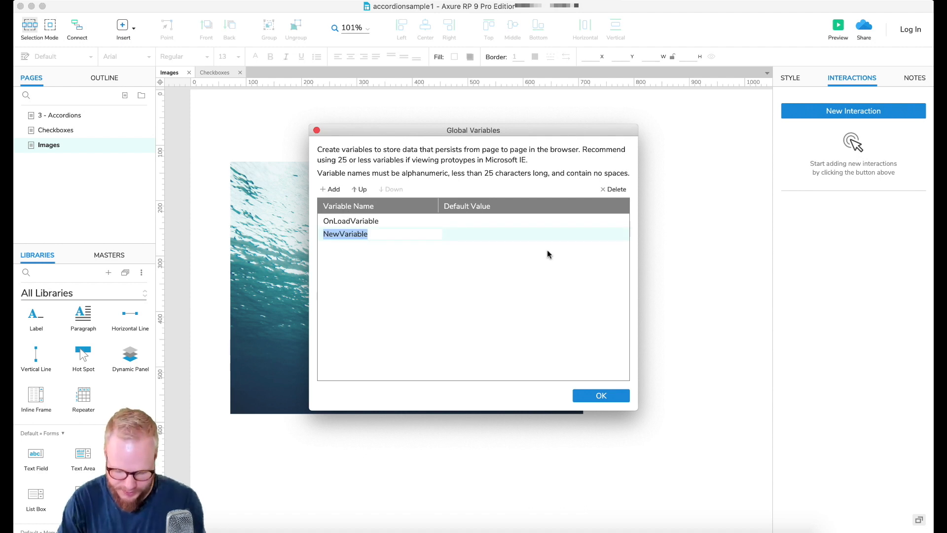
{"action": "type", "text": "MinimumHeight"}
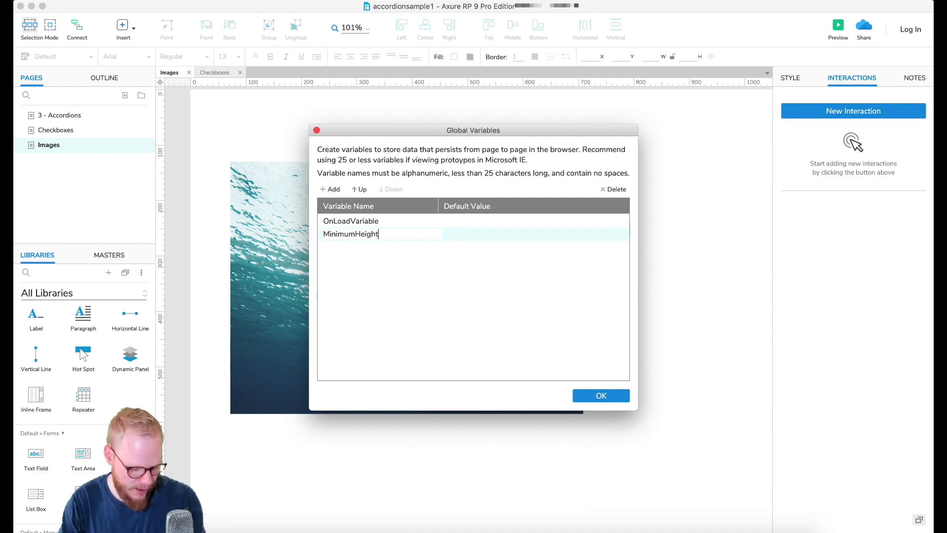
{"action": "left_click", "coordinate": [600, 395]}
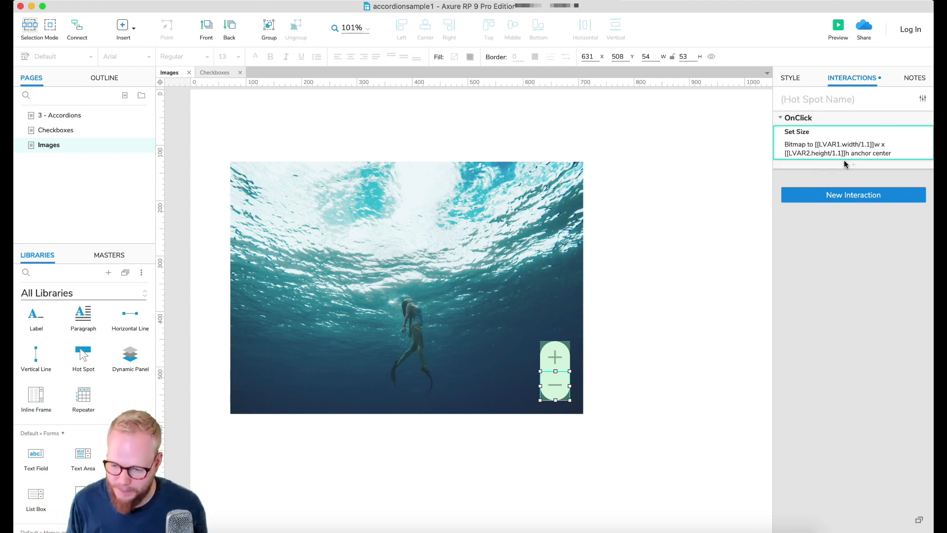
Add a Set Variable Value action for MinimumHeight to the minus hotspot's click.
{"action": "left_click", "coordinate": [853, 194]}
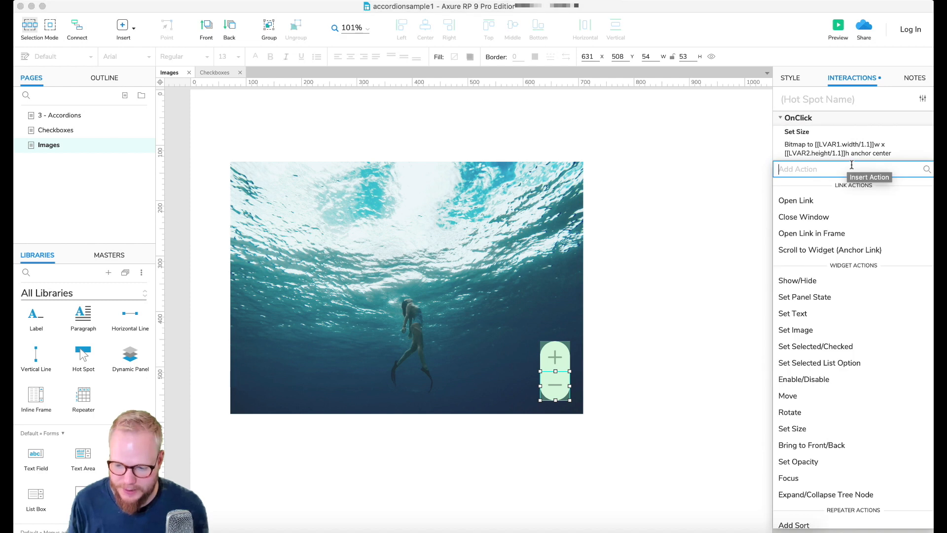
{"action": "scroll", "scroll_direction": "down", "scroll_amount": 3}
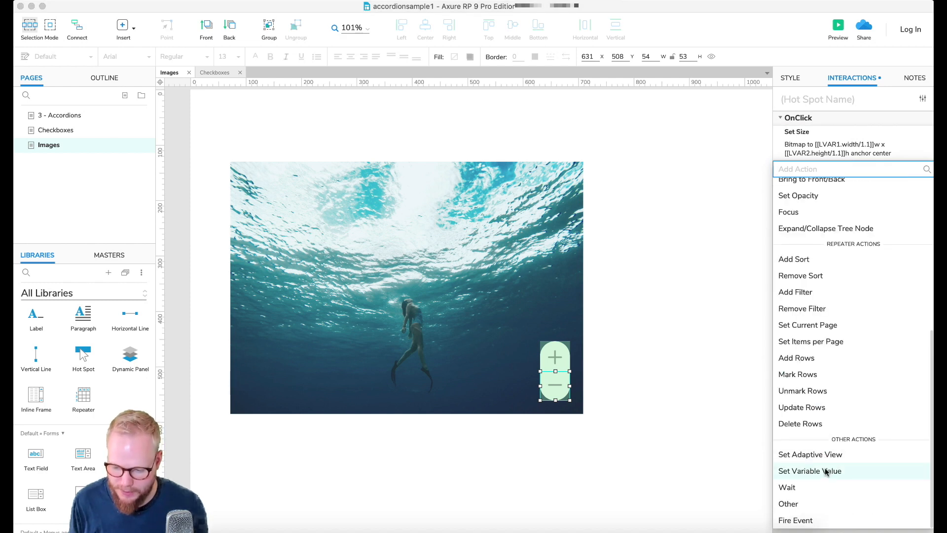
{"action": "left_click", "coordinate": [810, 471]}
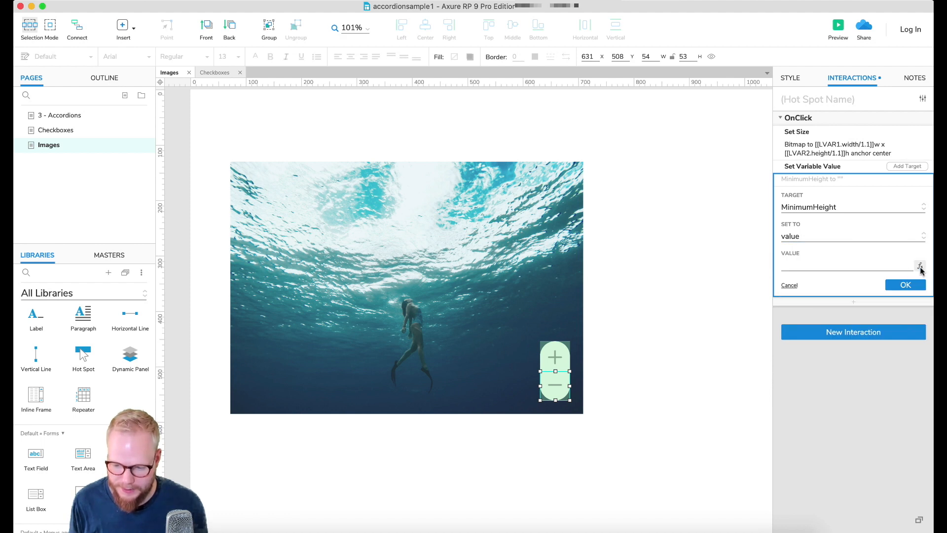
{"action": "left_click", "coordinate": [919, 265]}
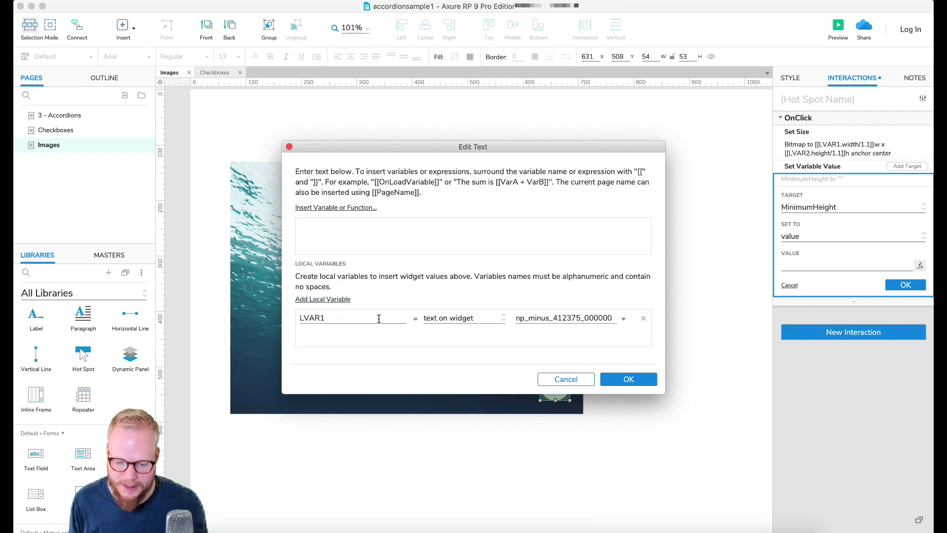
Point LVAR1 at the Bitmap widget and enter its height as the MinimumHeight value.
{"action": "left_click", "coordinate": [463, 317]}
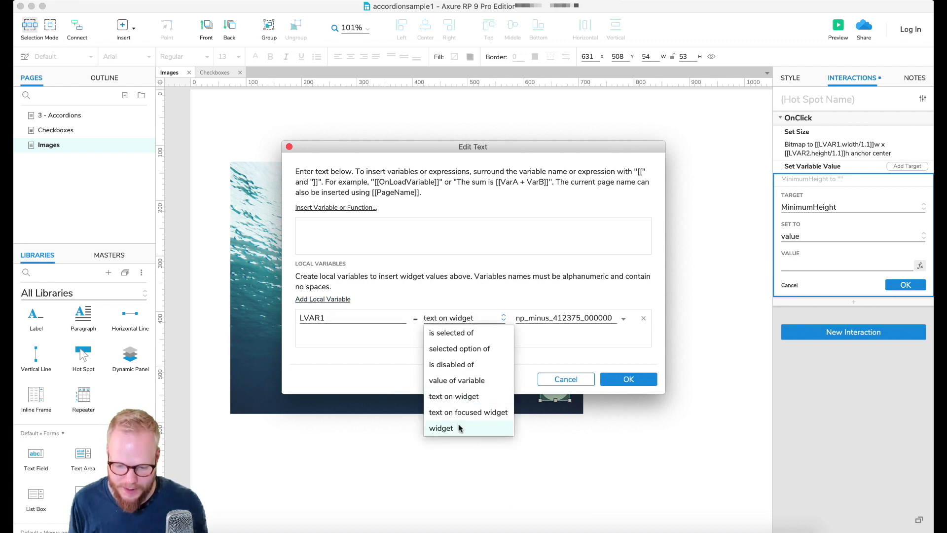
{"action": "left_click", "coordinate": [440, 427]}
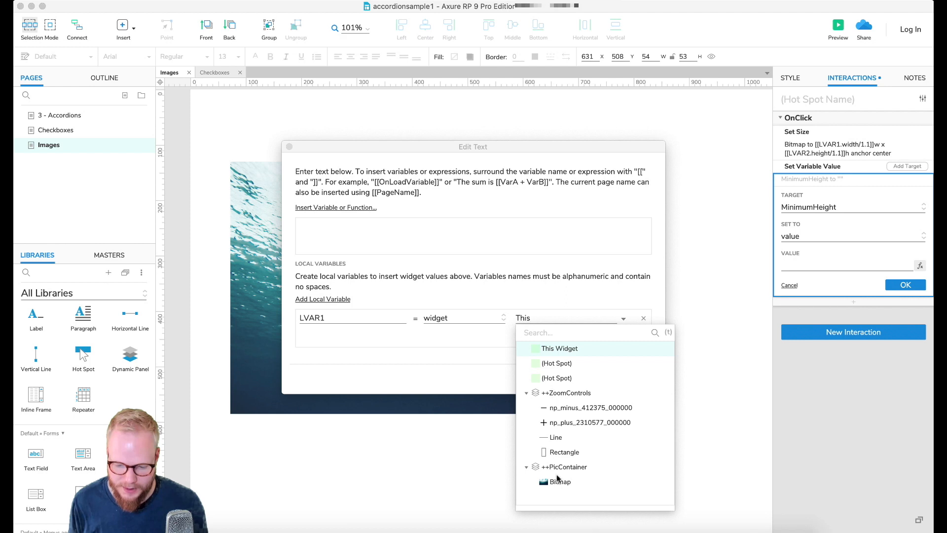
{"action": "left_click", "coordinate": [560, 481]}
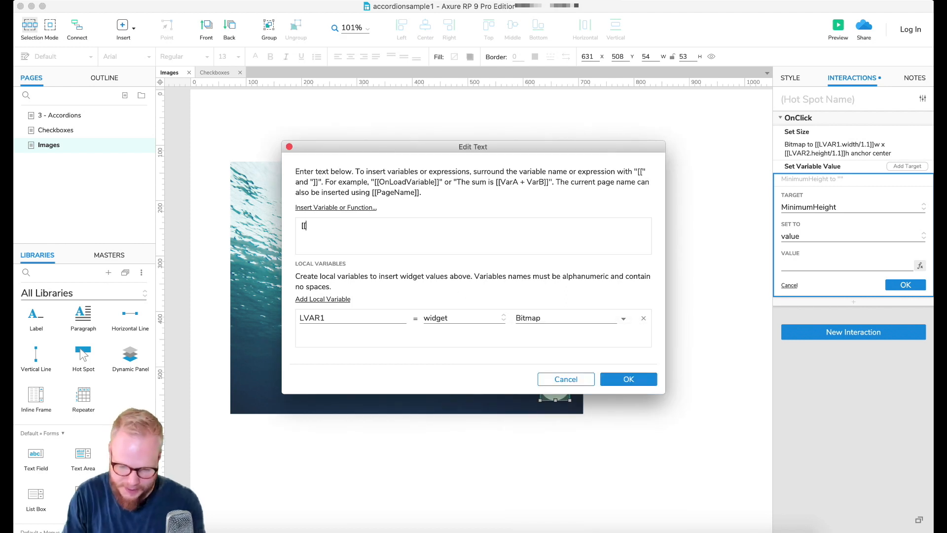
{"action": "type", "text": "LVAR1"}
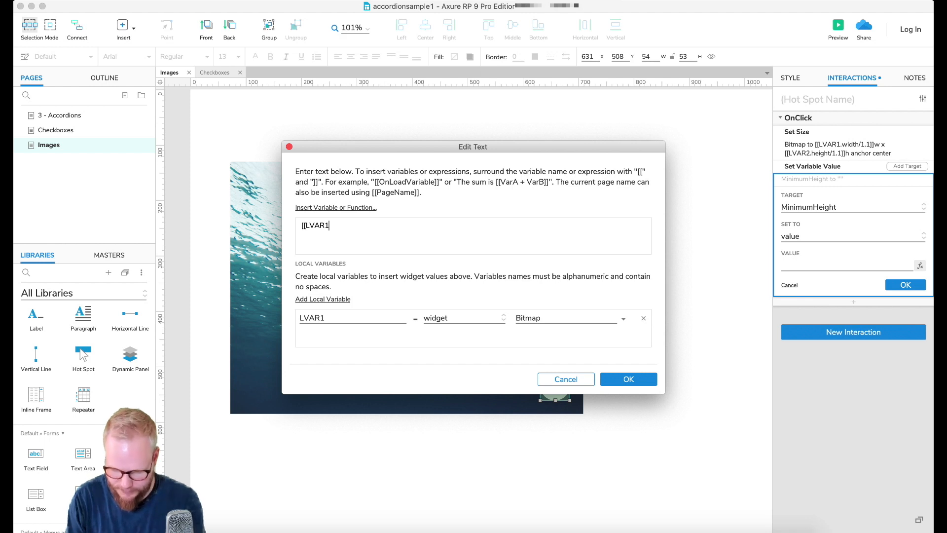
{"action": "type", "text": ".width"}
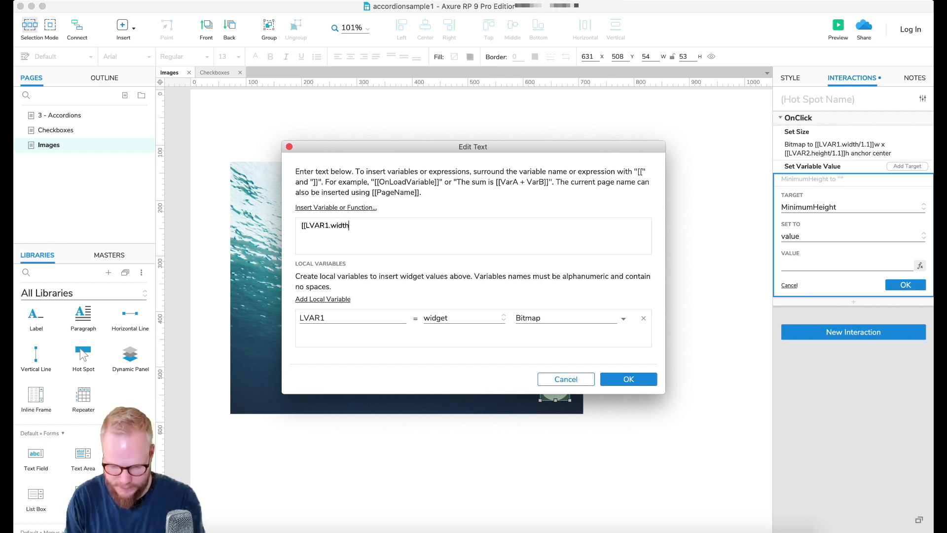
{"action": "key", "text": "Backspace"}
{"action": "type", "text": "height]]"}
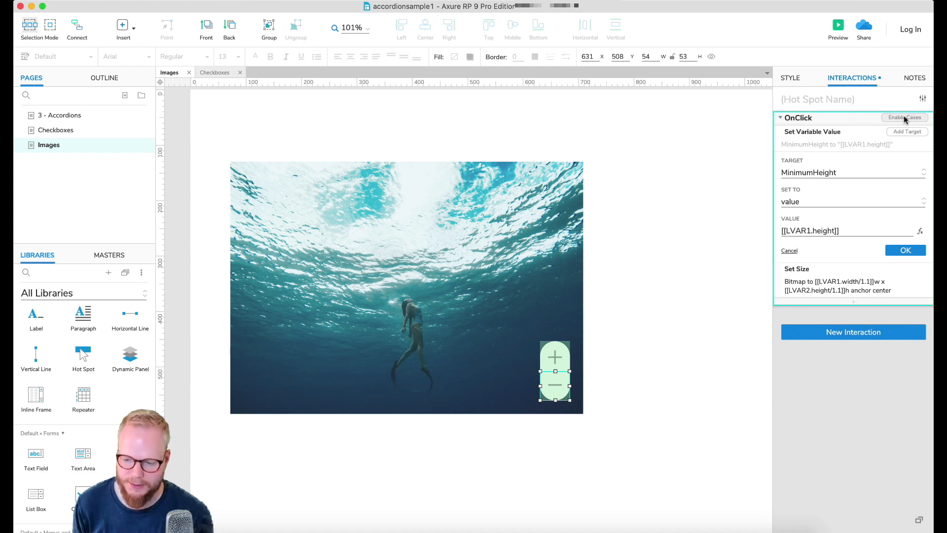
Enable cases and add the condition: value of MinimumHeight is greater than 455.
{"action": "left_click", "coordinate": [904, 118]}
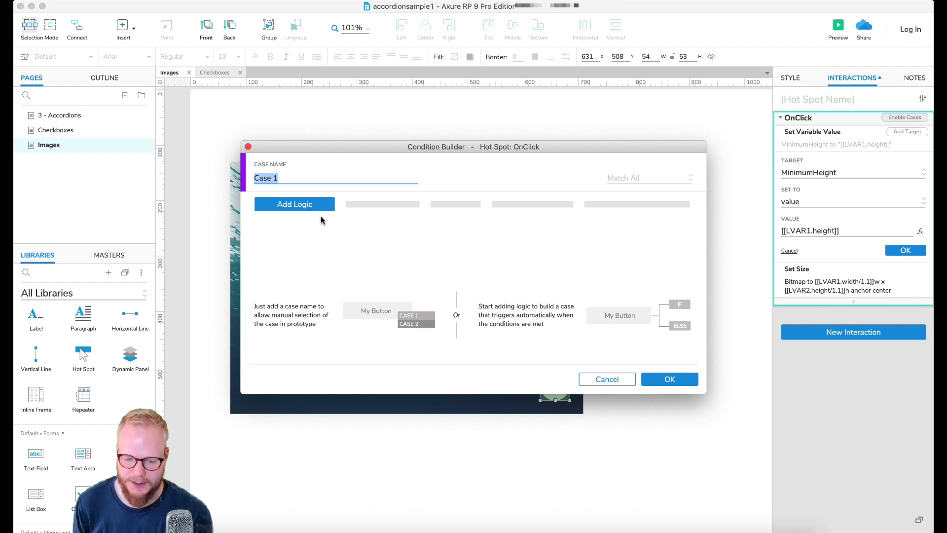
{"action": "left_click", "coordinate": [294, 205]}
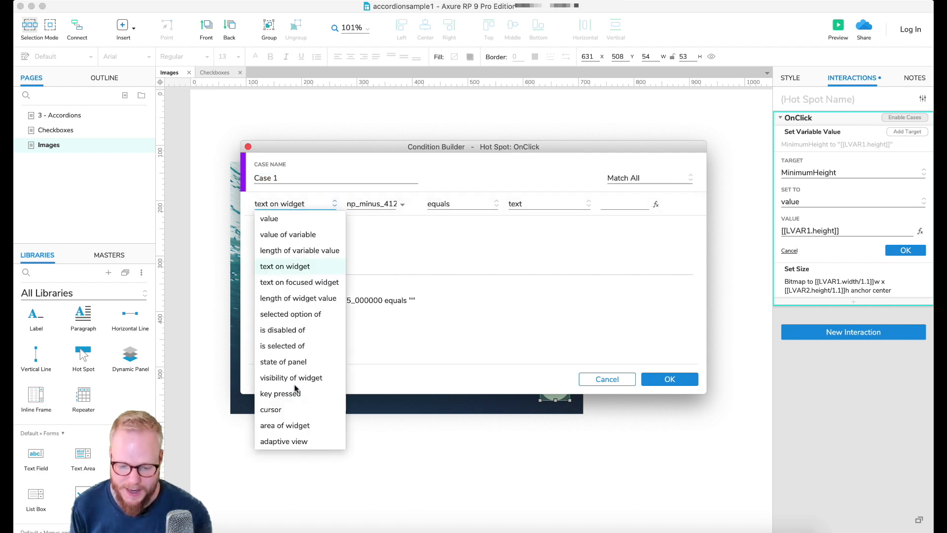
{"action": "mouse_move", "coordinate": [296, 235]}
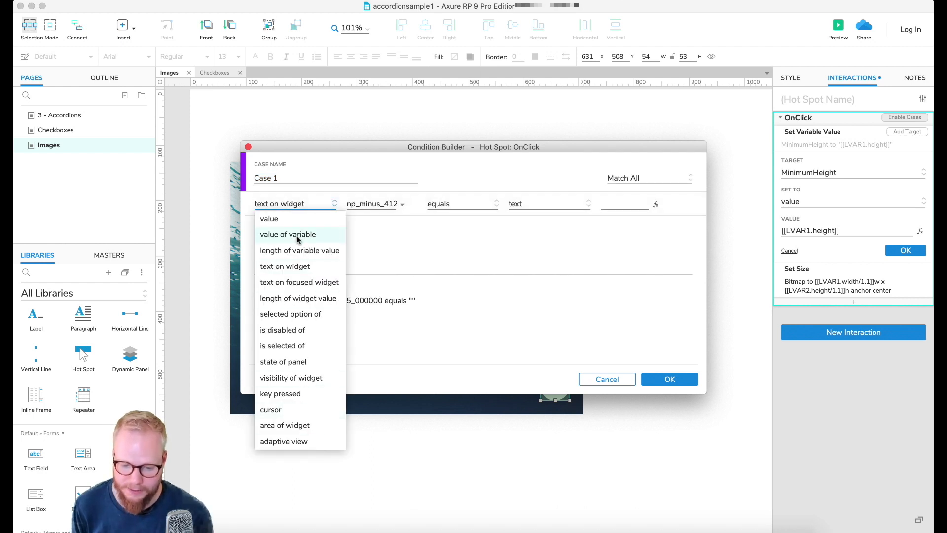
{"action": "left_click", "coordinate": [288, 235]}
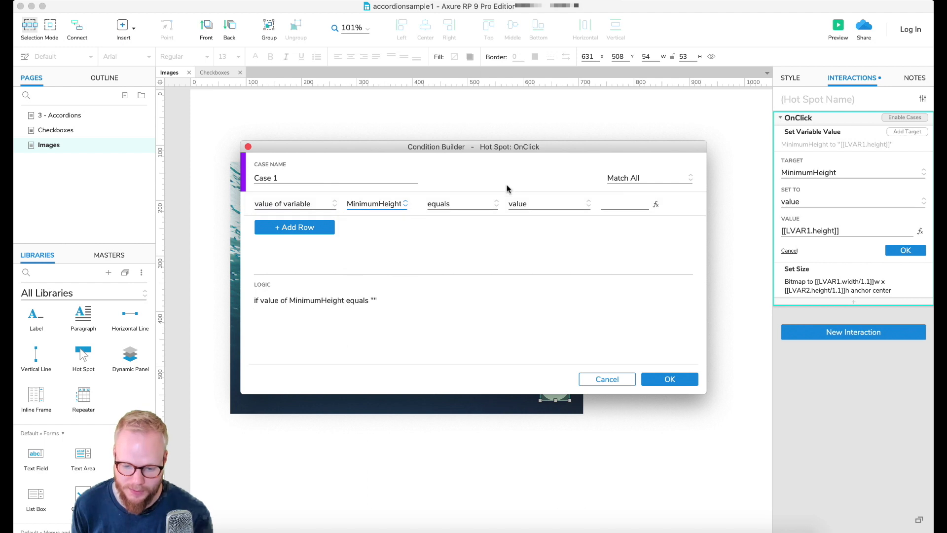
{"action": "left_click", "coordinate": [461, 203]}
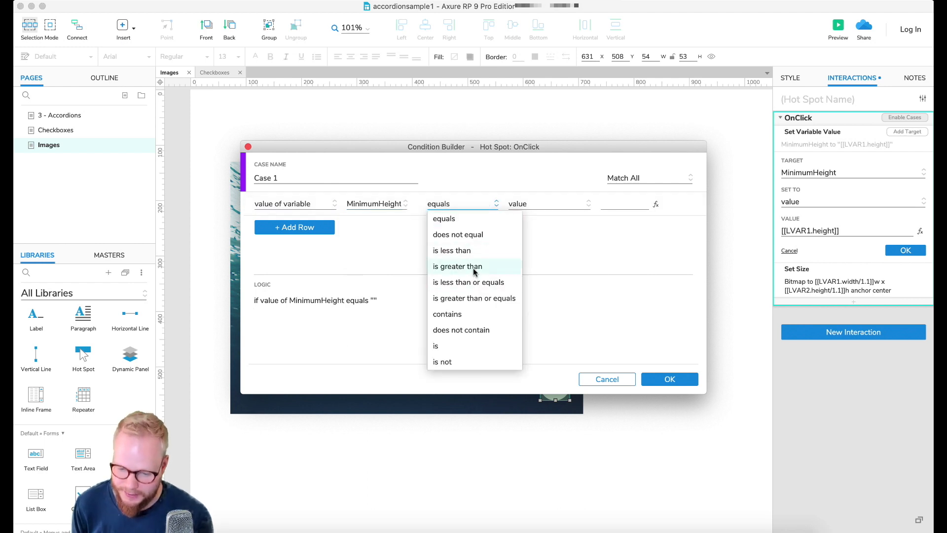
{"action": "left_click", "coordinate": [457, 265]}
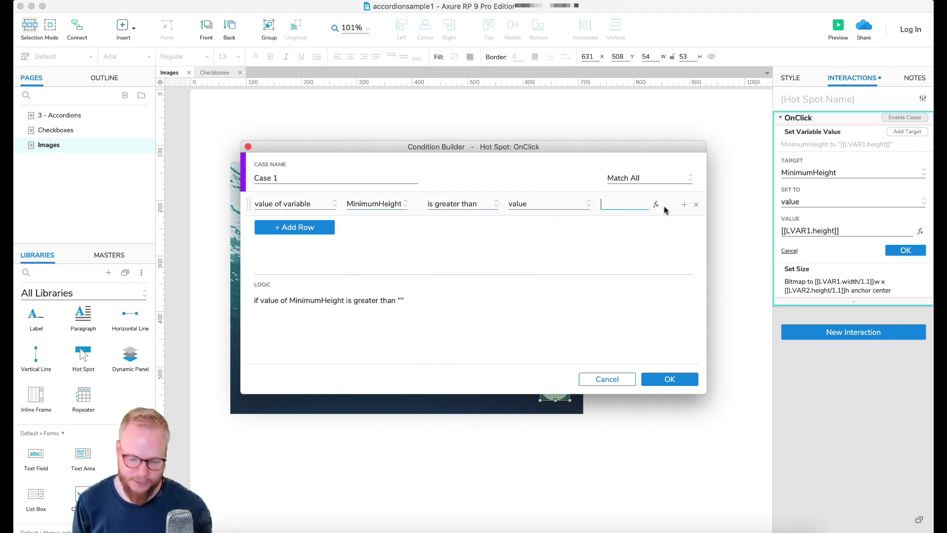
{"action": "type", "text": "4"}
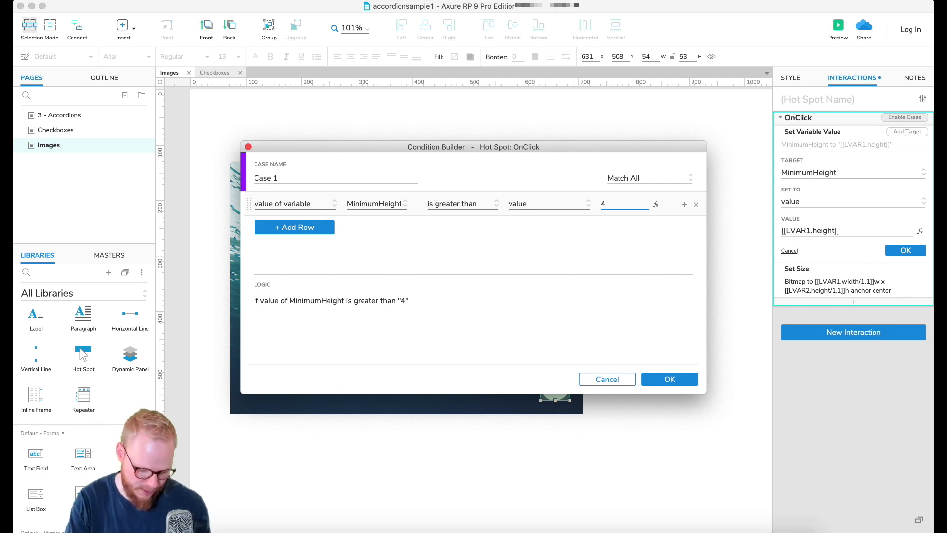
{"action": "type", "text": "55"}
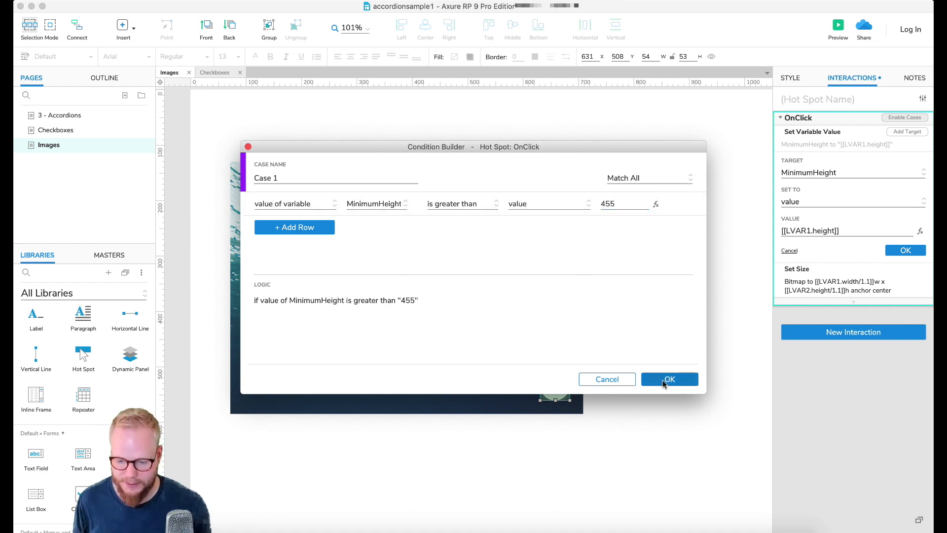
{"action": "left_click", "coordinate": [668, 379]}
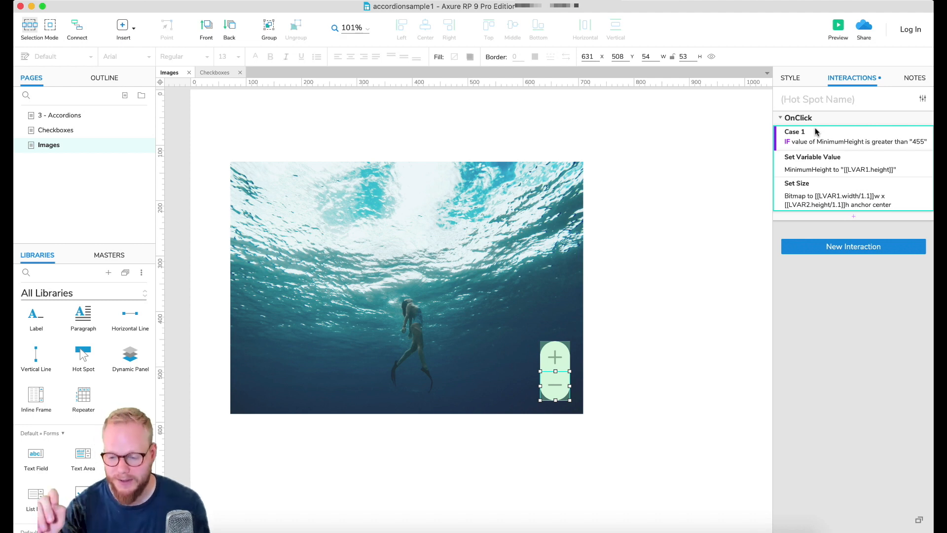
Preview the prototype and click minus to test zooming the image out.
{"action": "left_click", "coordinate": [838, 27]}
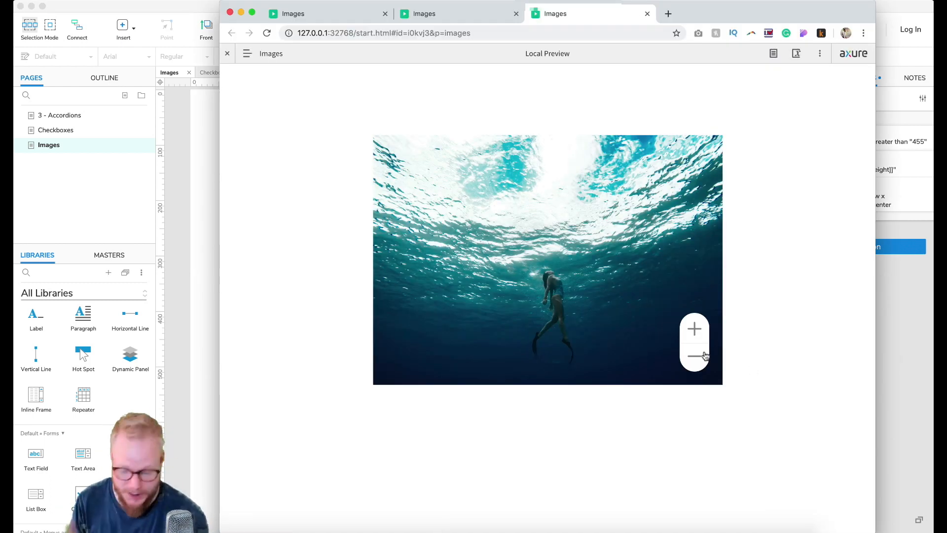
{"action": "left_click", "coordinate": [694, 356]}
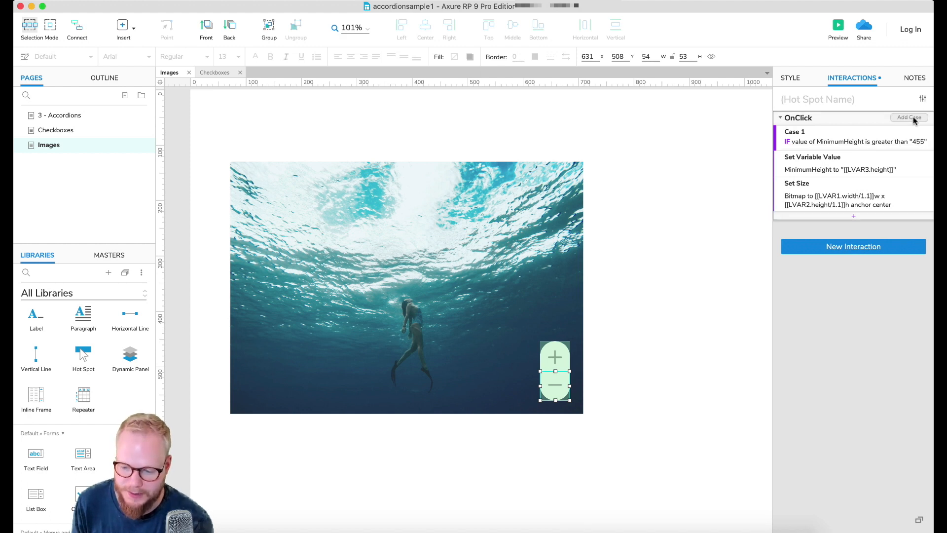
Add an unconditional Case 2 for storing MinimumHeight and toggle Case 1 to an independent IF.
{"action": "left_click", "coordinate": [908, 117]}
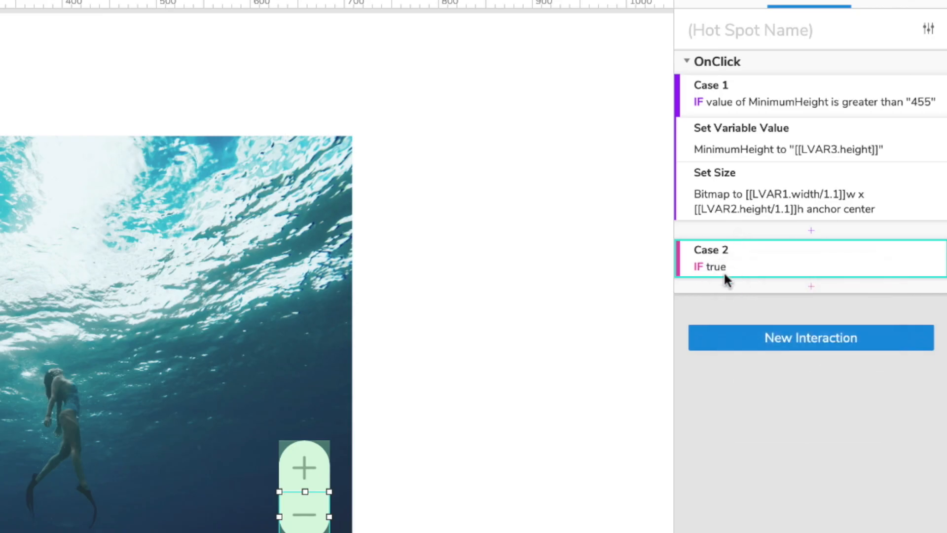
{"action": "mouse_move", "coordinate": [700, 127]}
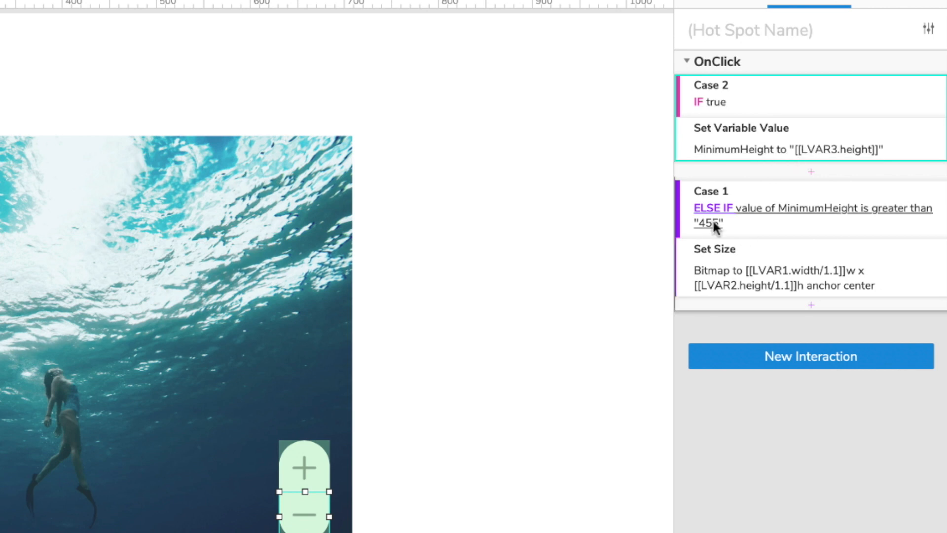
{"action": "right_click", "coordinate": [712, 227]}
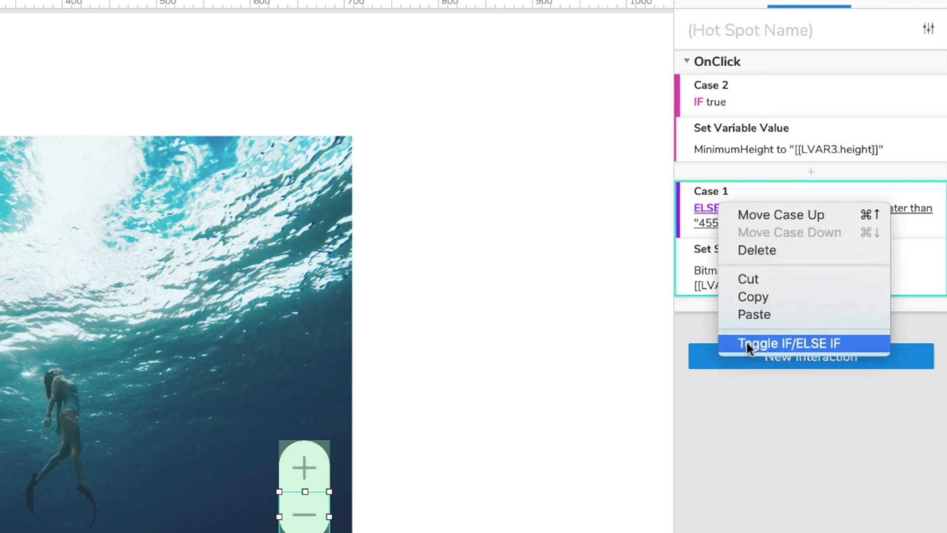
{"action": "left_click", "coordinate": [787, 343]}
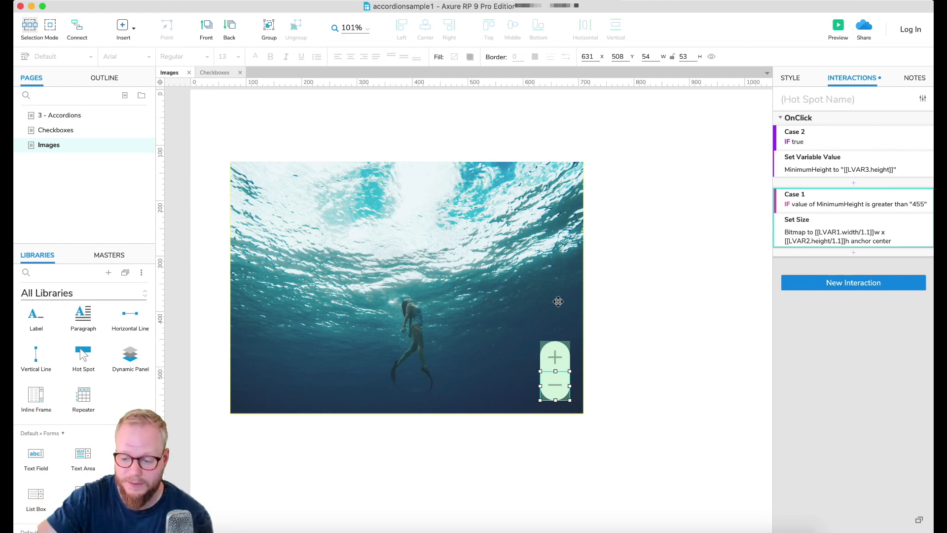
{"action": "mouse_move", "coordinate": [623, 197]}
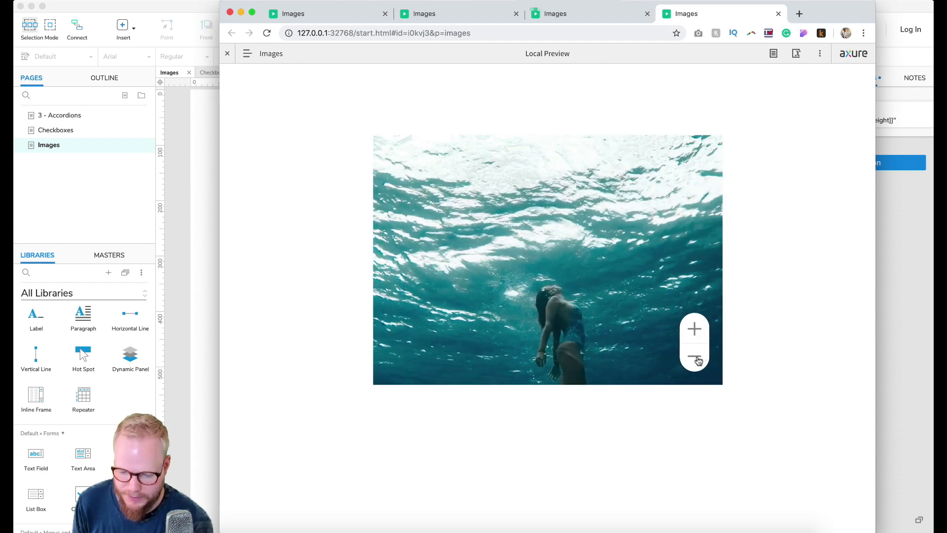
Click minus repeatedly in the preview to check zooming stops at the minimum height.
{"action": "left_click", "coordinate": [693, 359]}
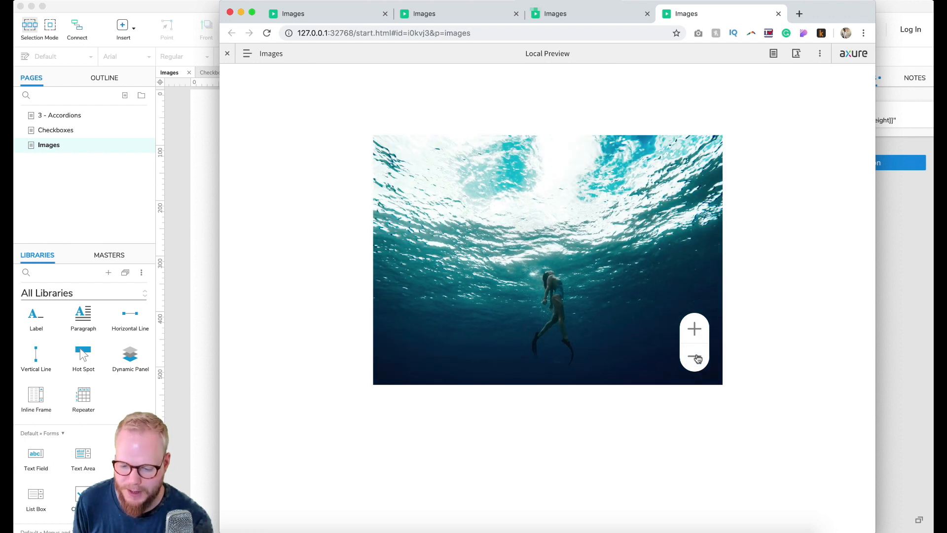
{"action": "left_click", "coordinate": [693, 356]}
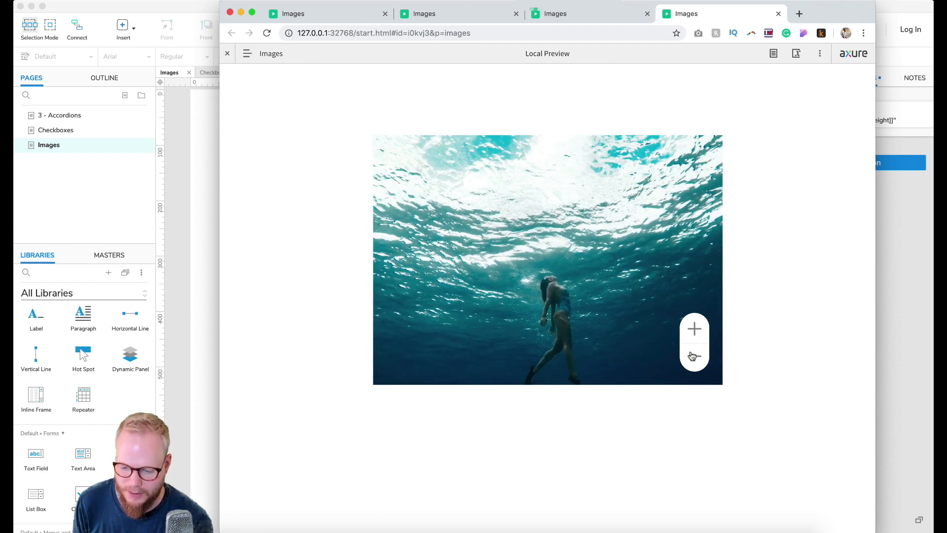